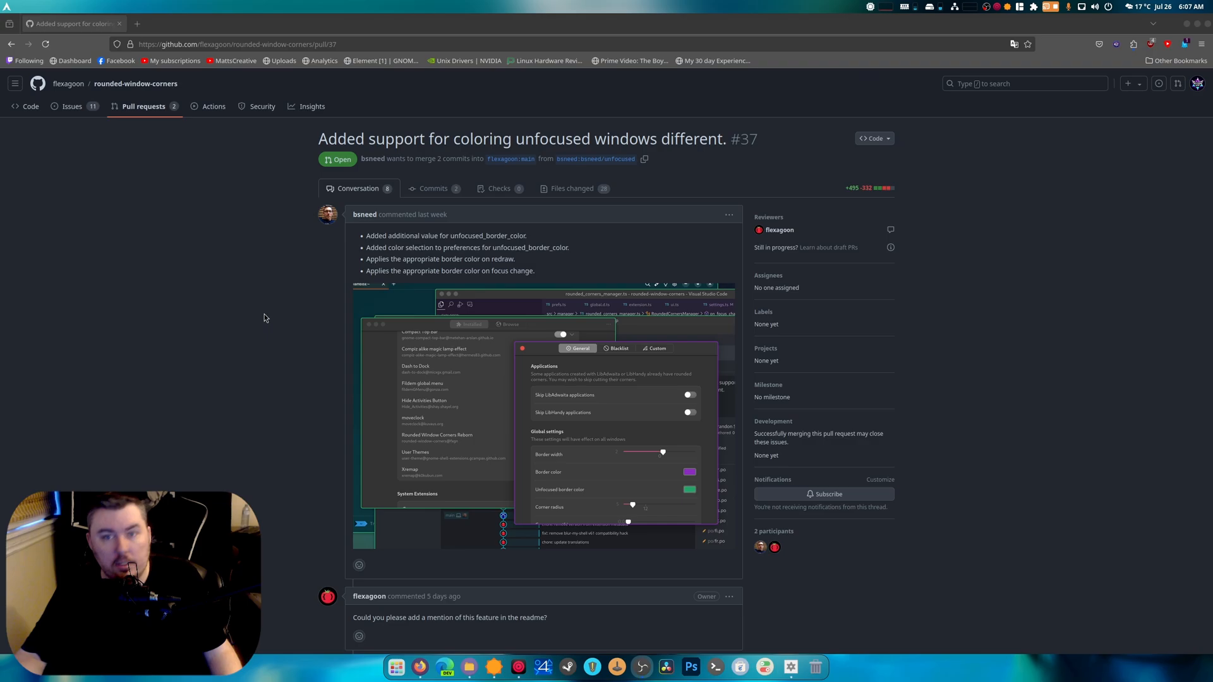
- Scroll through the pull request, then close the browser so Cider's home screen shows
scroll(down, 3)
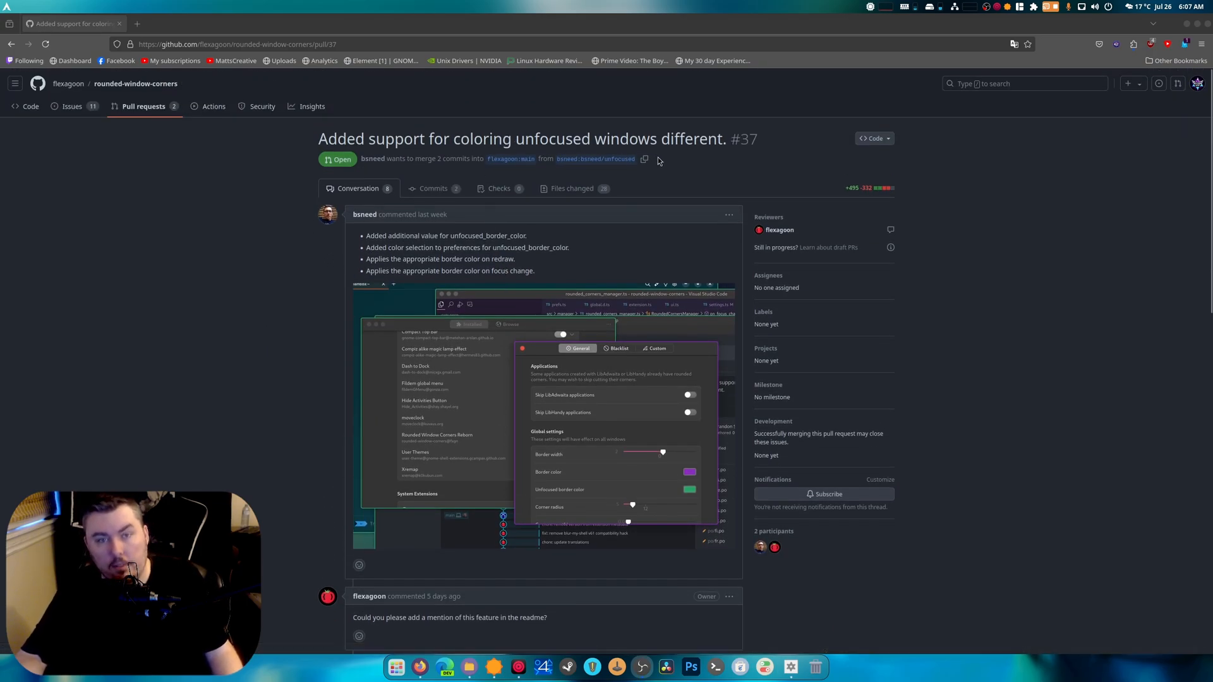
scroll(down, 3)
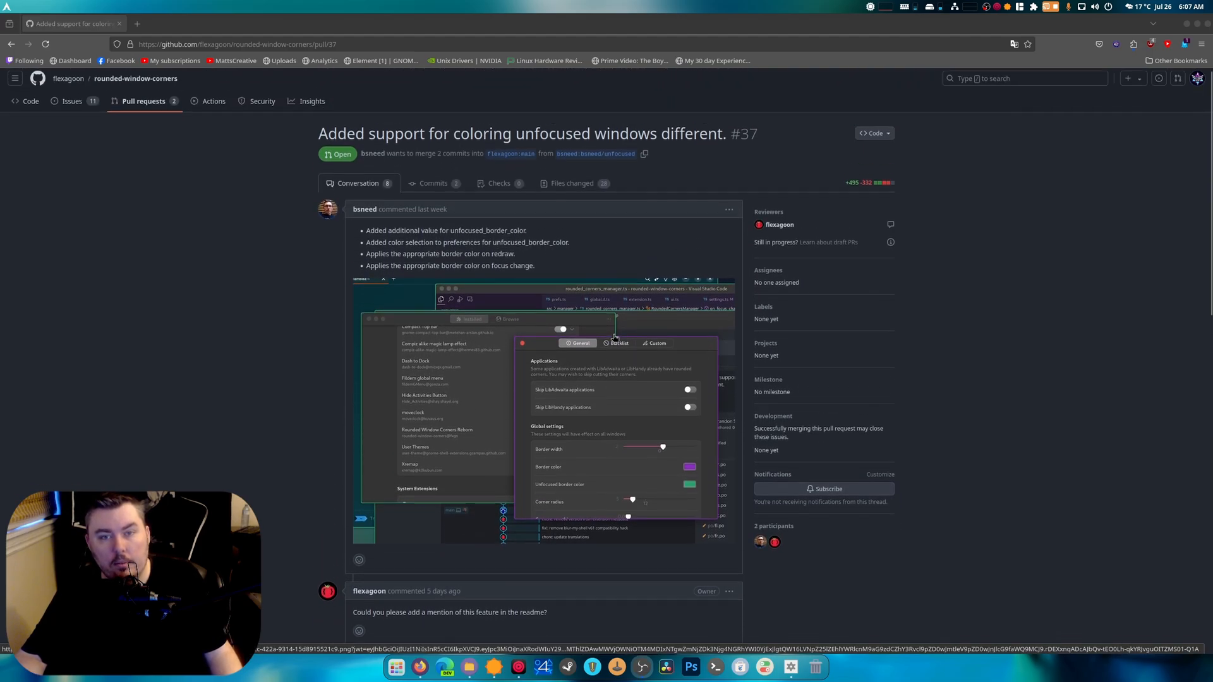
scroll(down, 3)
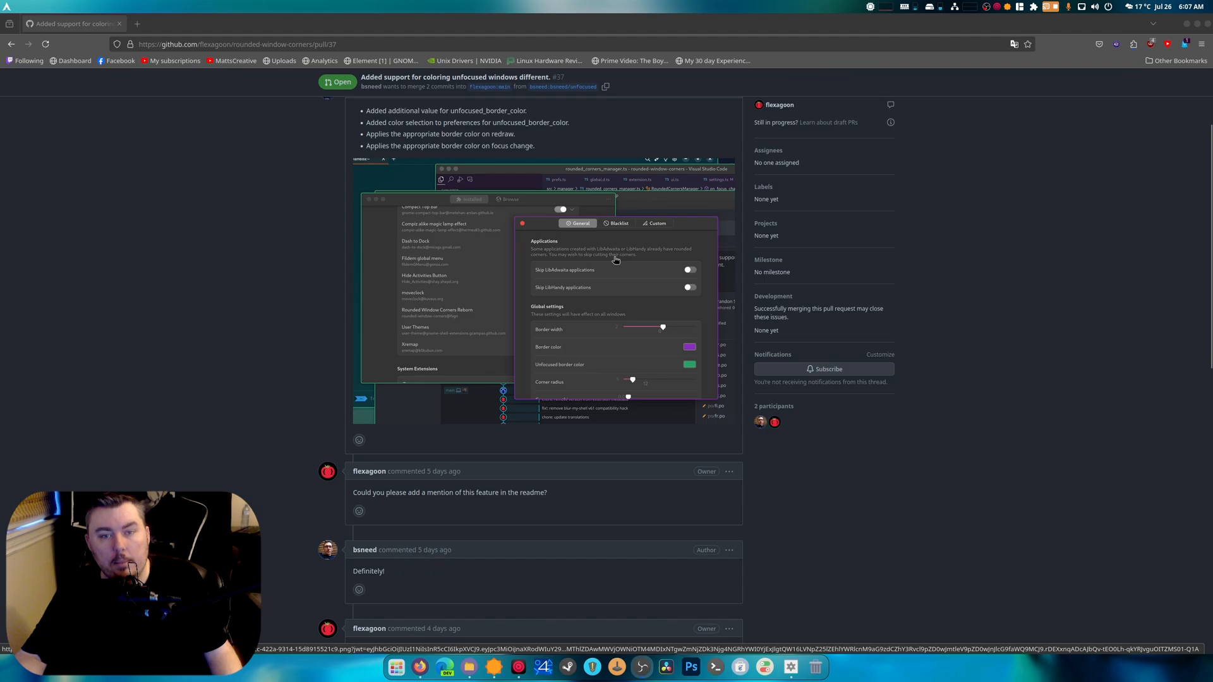
mouse_move(605, 242)
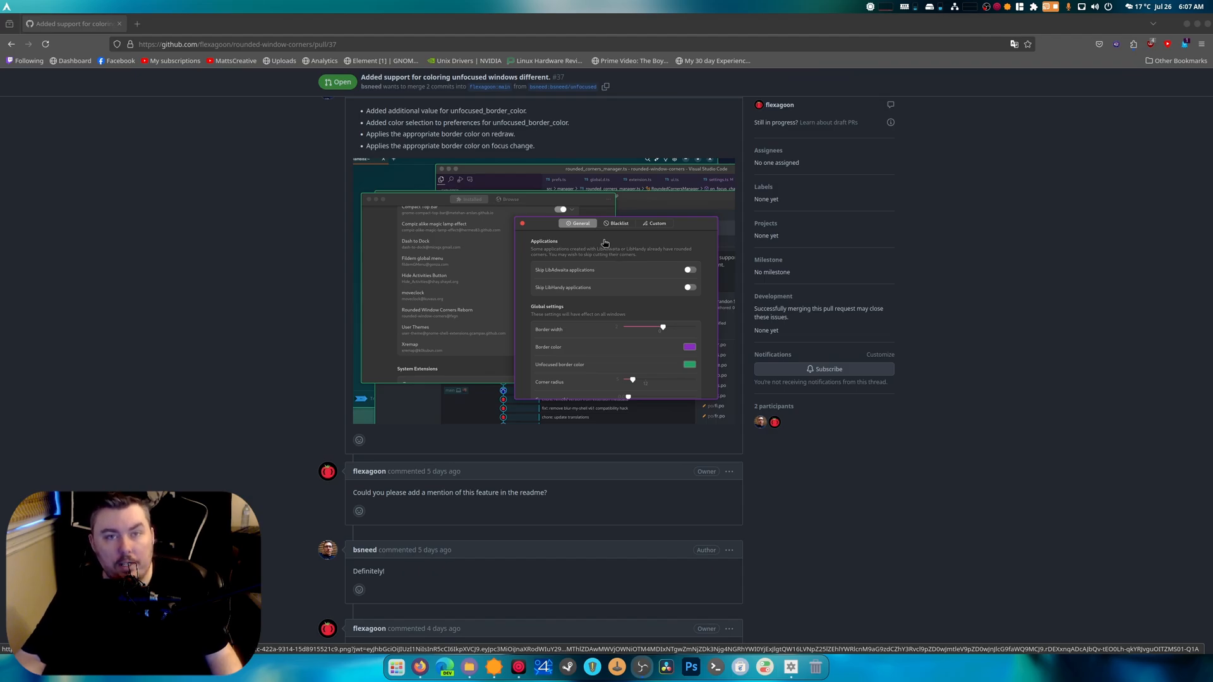
mouse_move(485, 253)
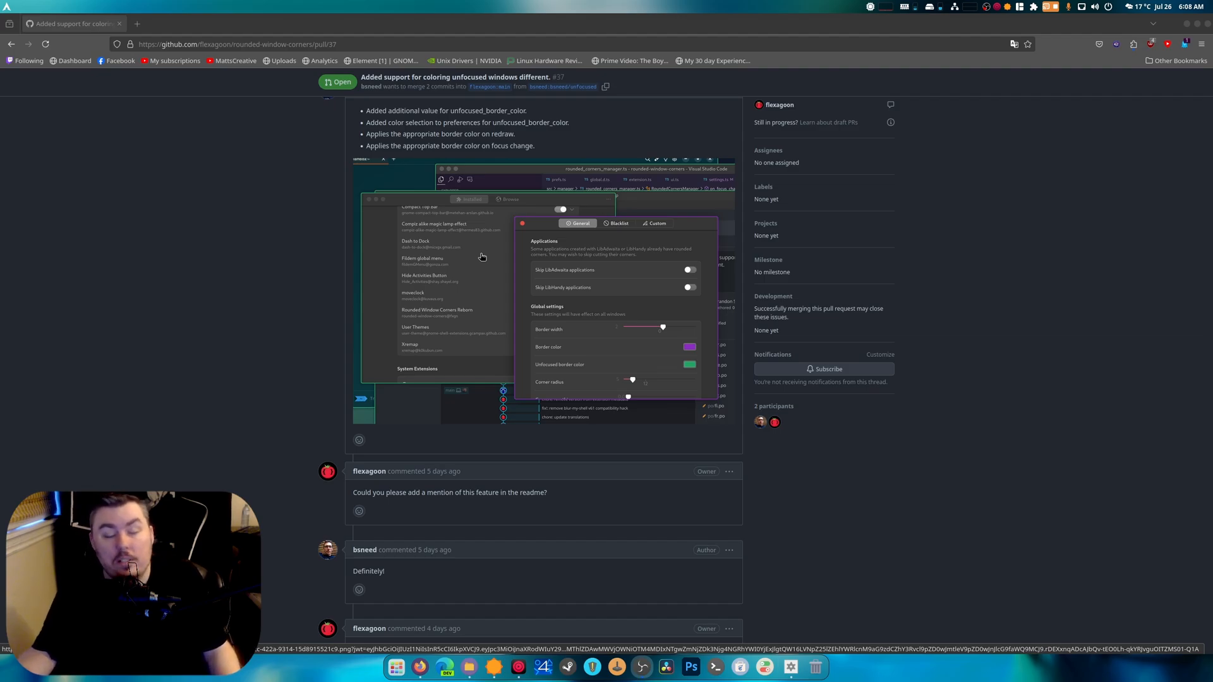
scroll(down, 3)
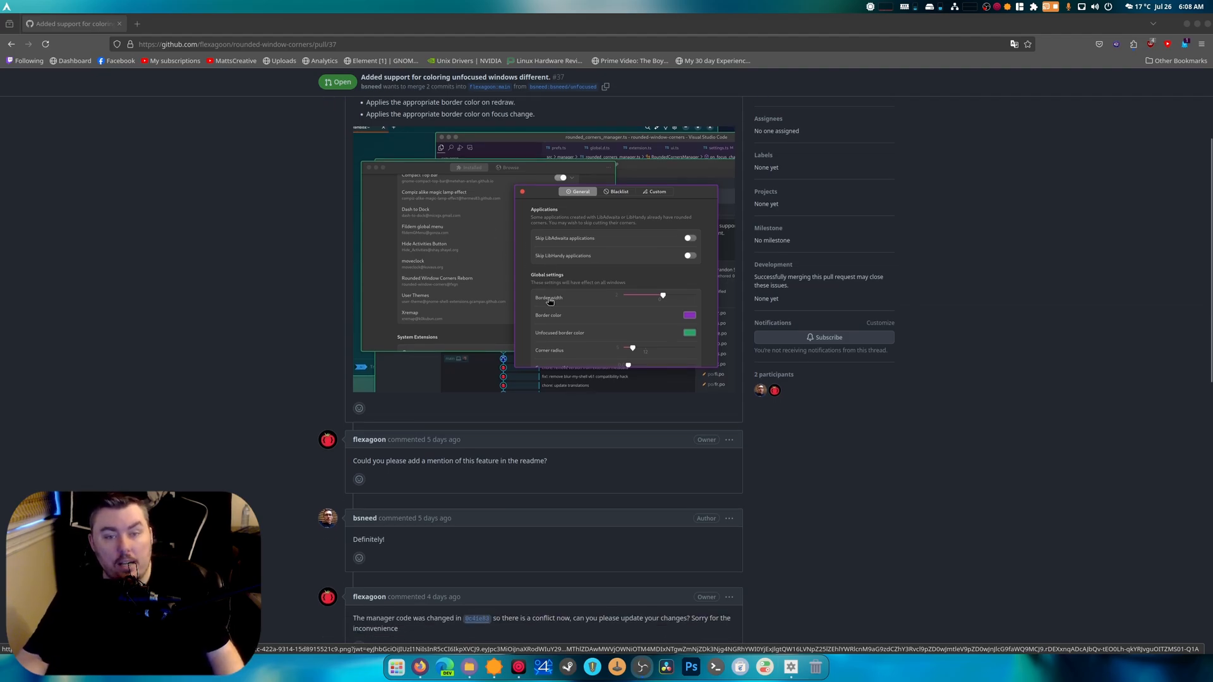
scroll(down, 3)
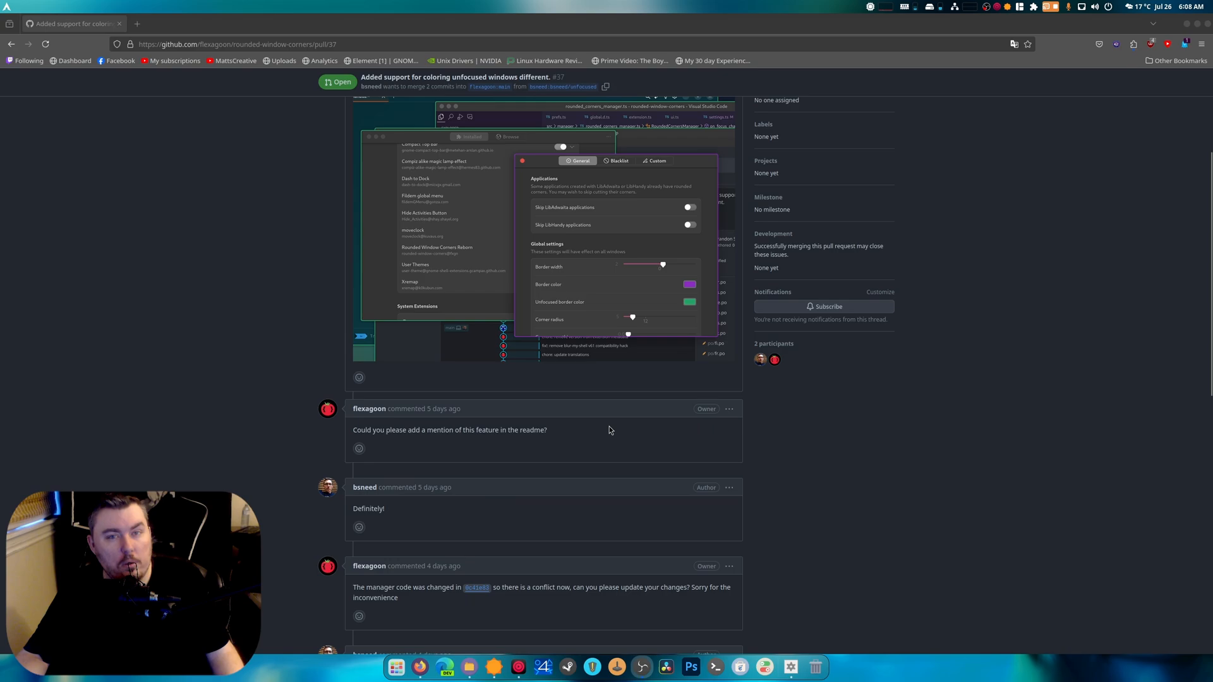
scroll(down, 3)
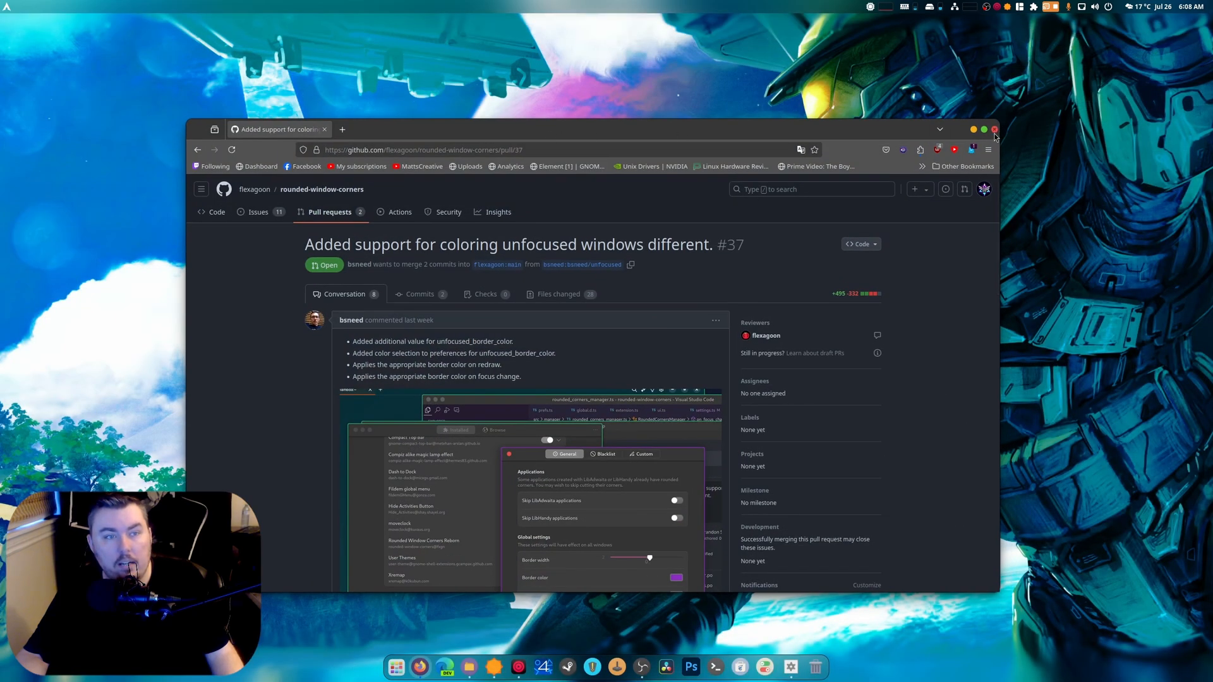
click(994, 129)
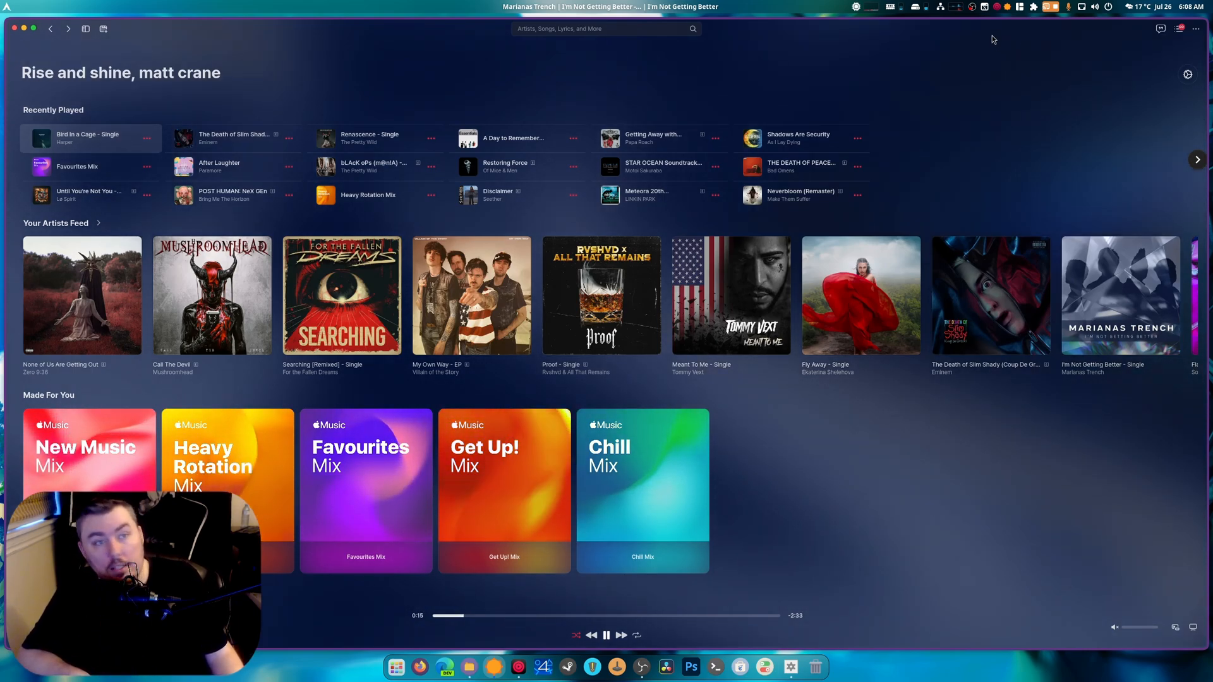
- Show the installed shell extensions list from the top-bar indicator
click(1033, 6)
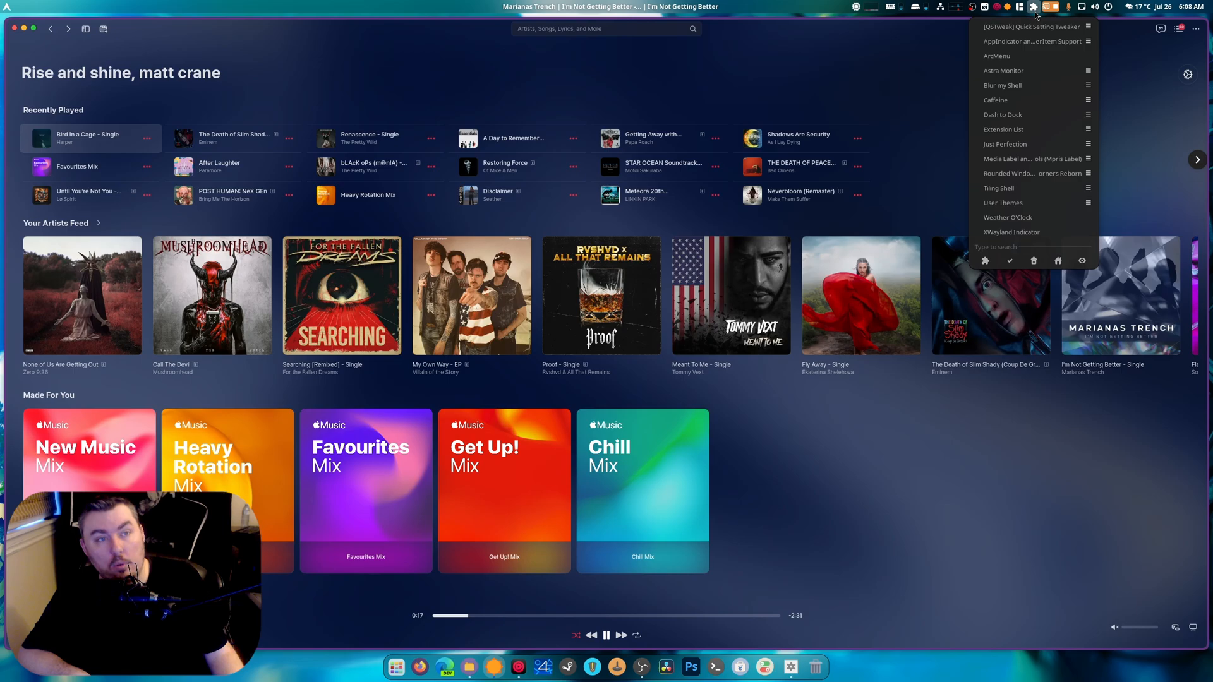
mouse_move(1034, 115)
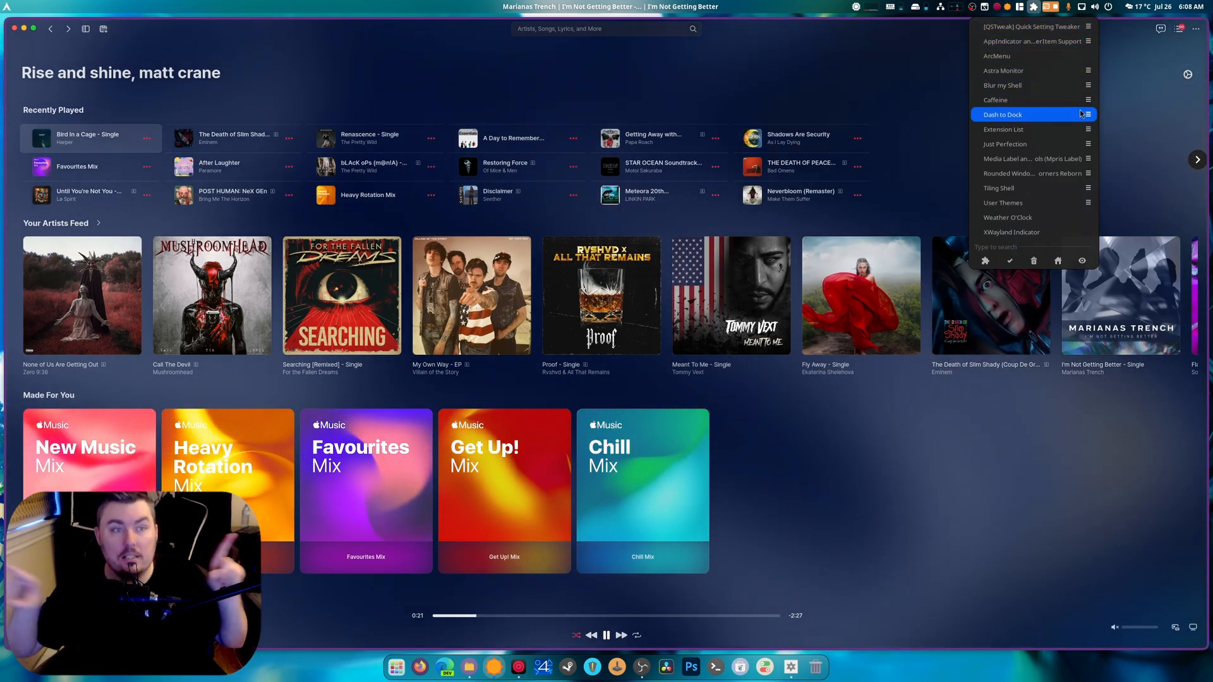
mouse_move(1032, 129)
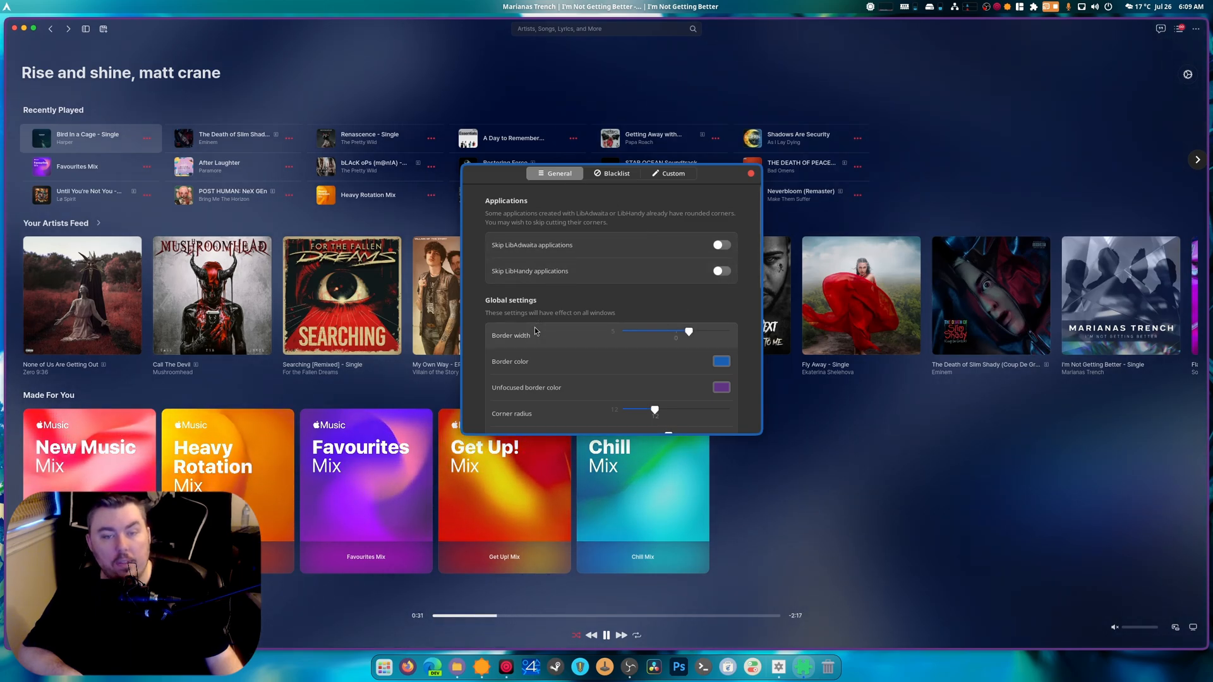
scroll(down, 3)
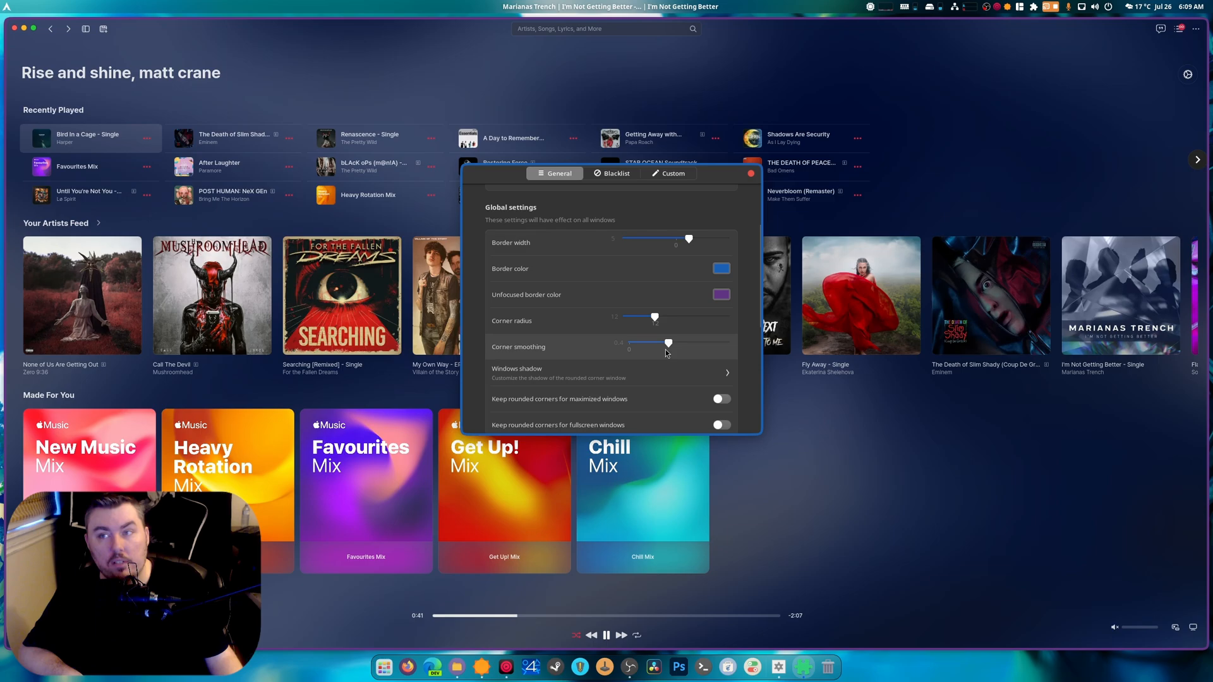
drag(667, 342, 628, 342)
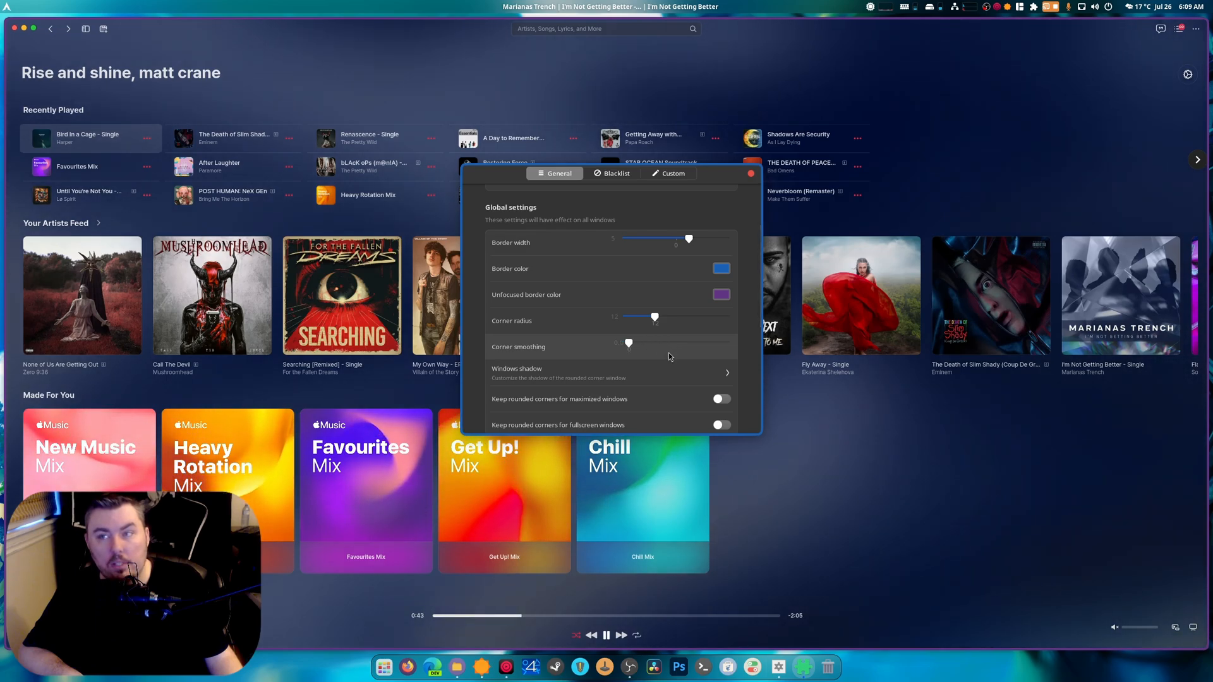
drag(628, 343, 658, 343)
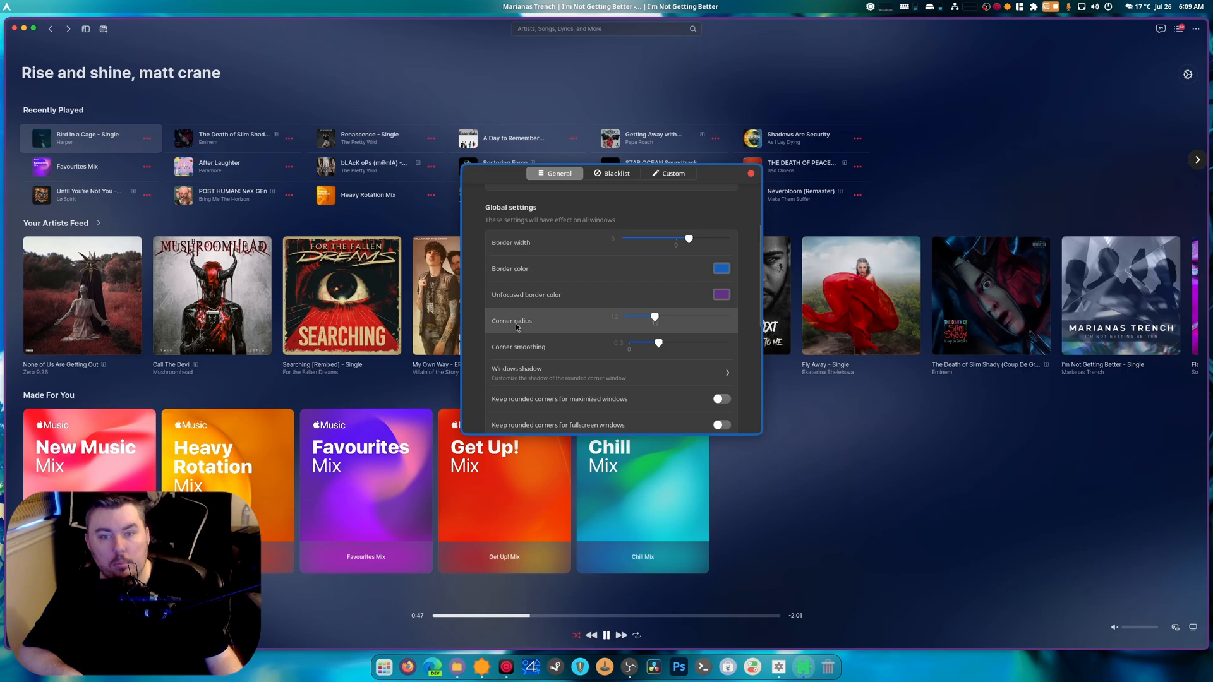
click(611, 371)
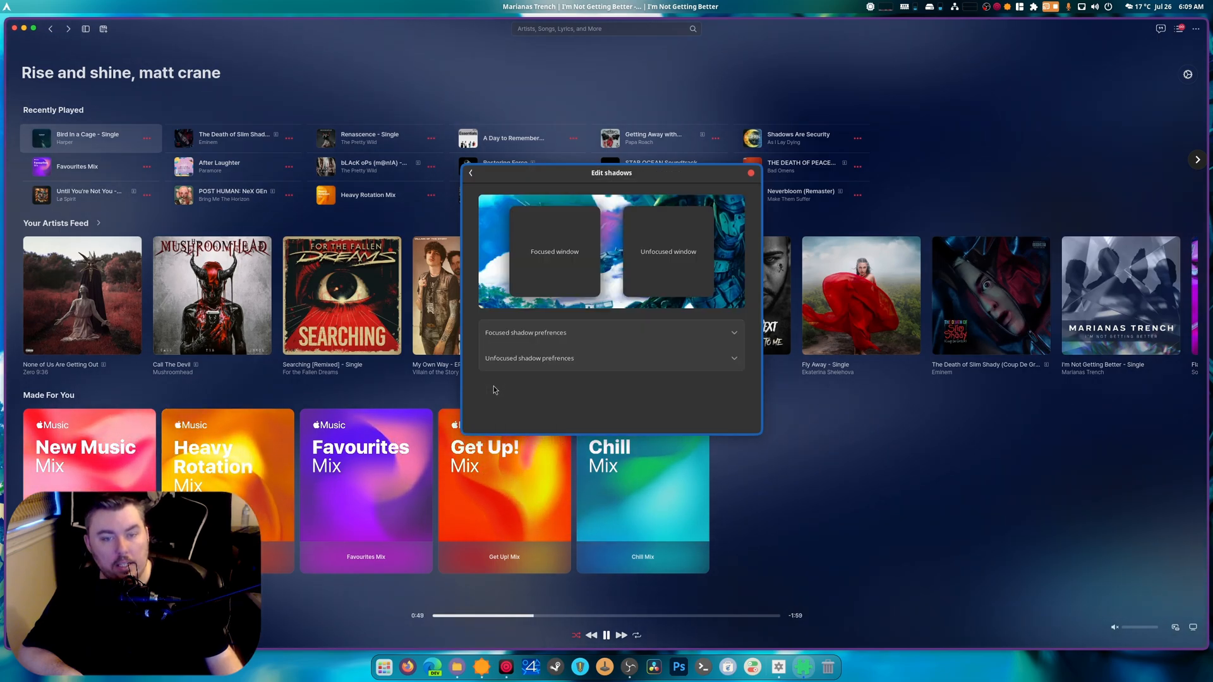
click(470, 173)
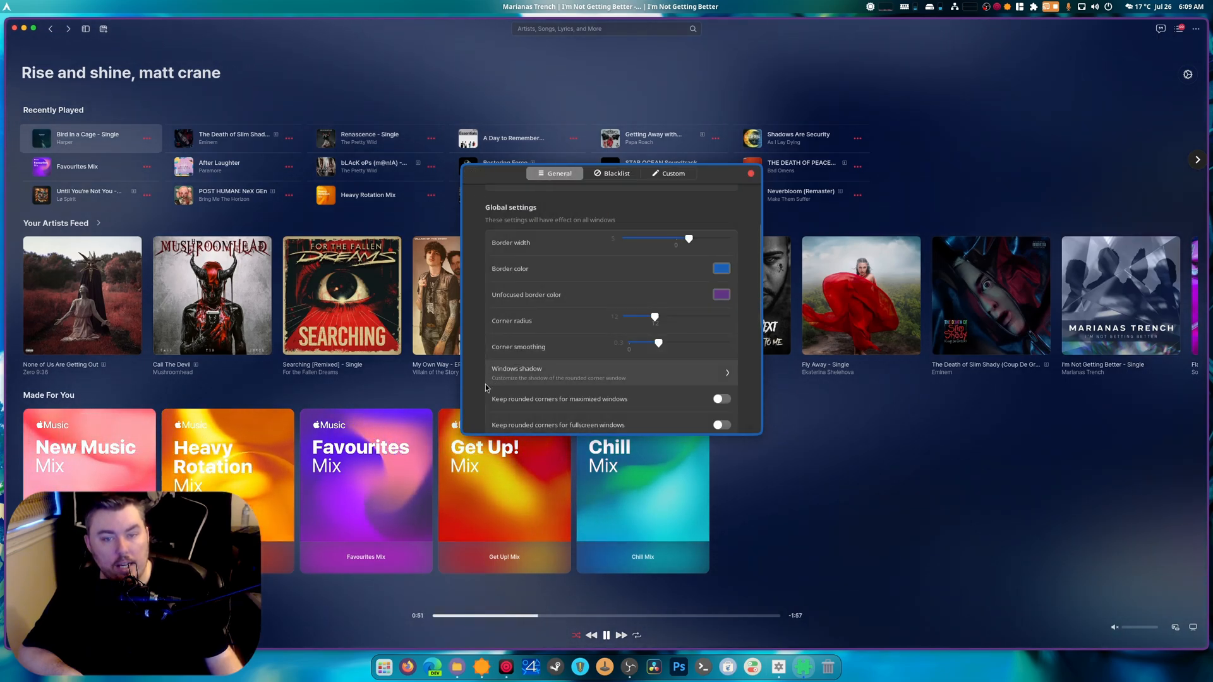
click(611, 373)
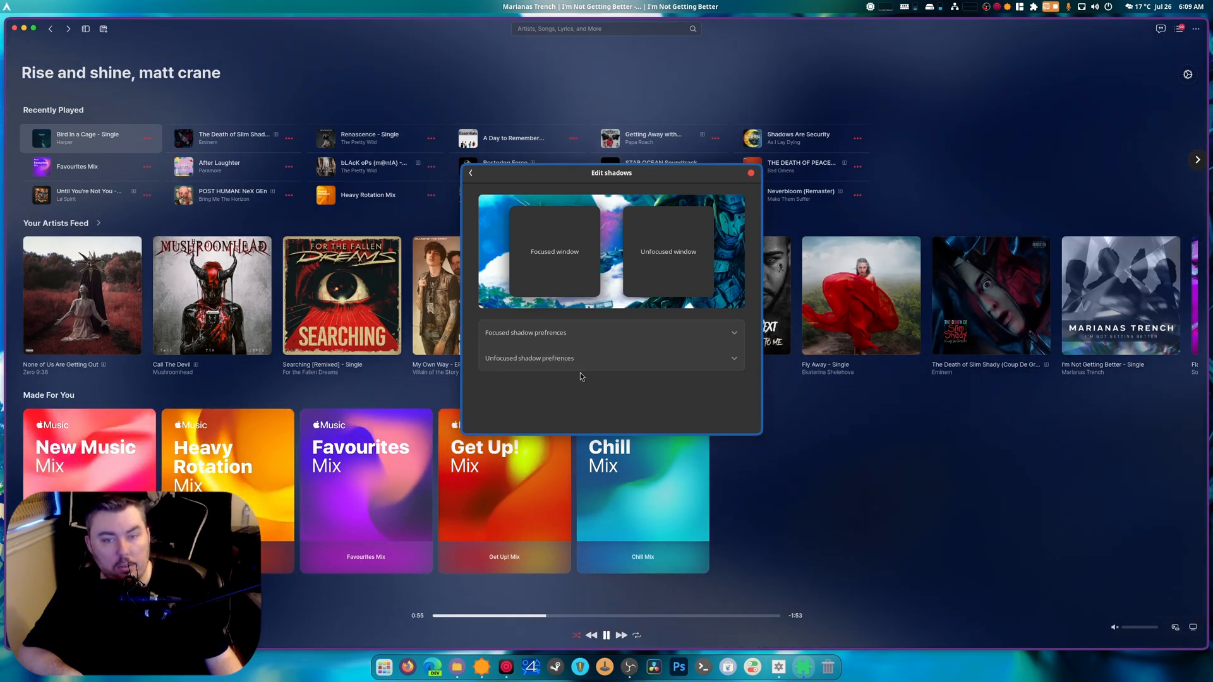
click(610, 333)
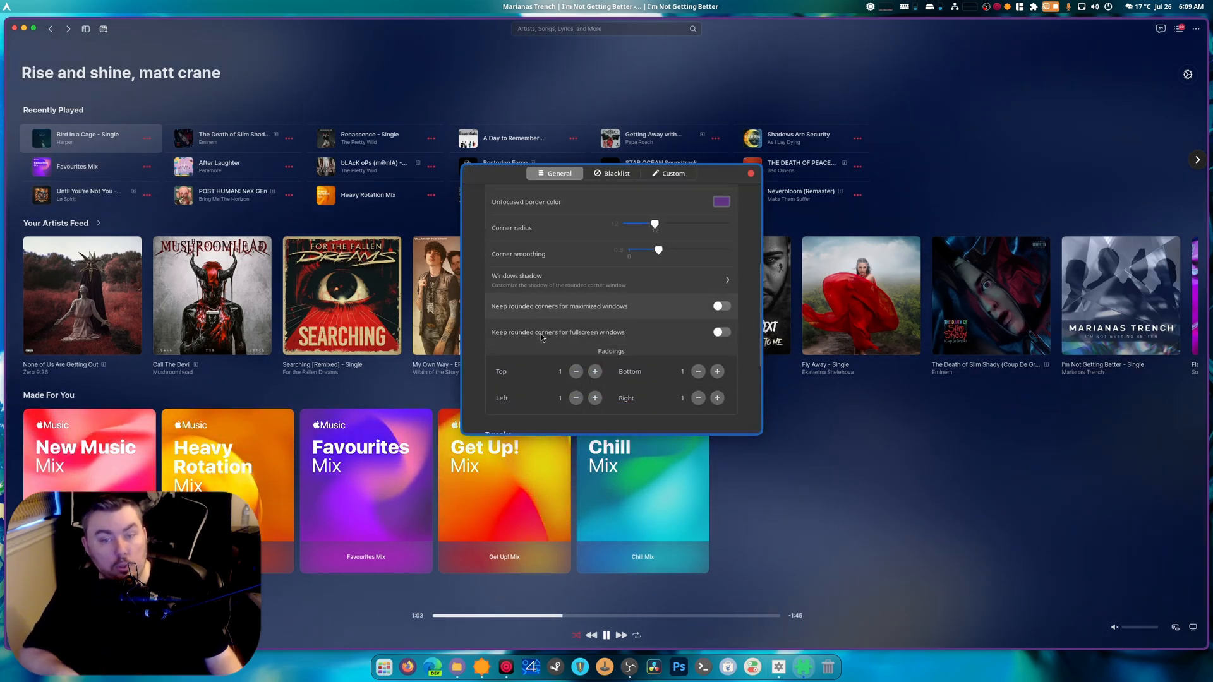
- Review the tweaks and debug options, then view the Blacklist and Custom pages
scroll(down, 3)
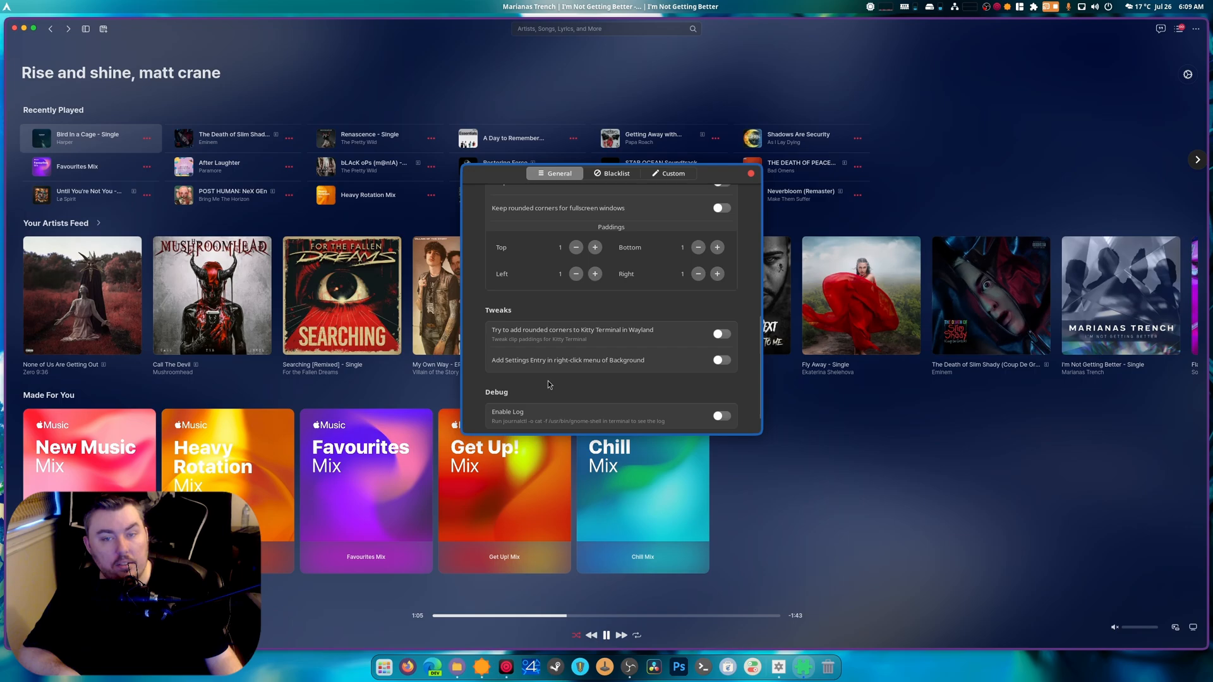
click(615, 173)
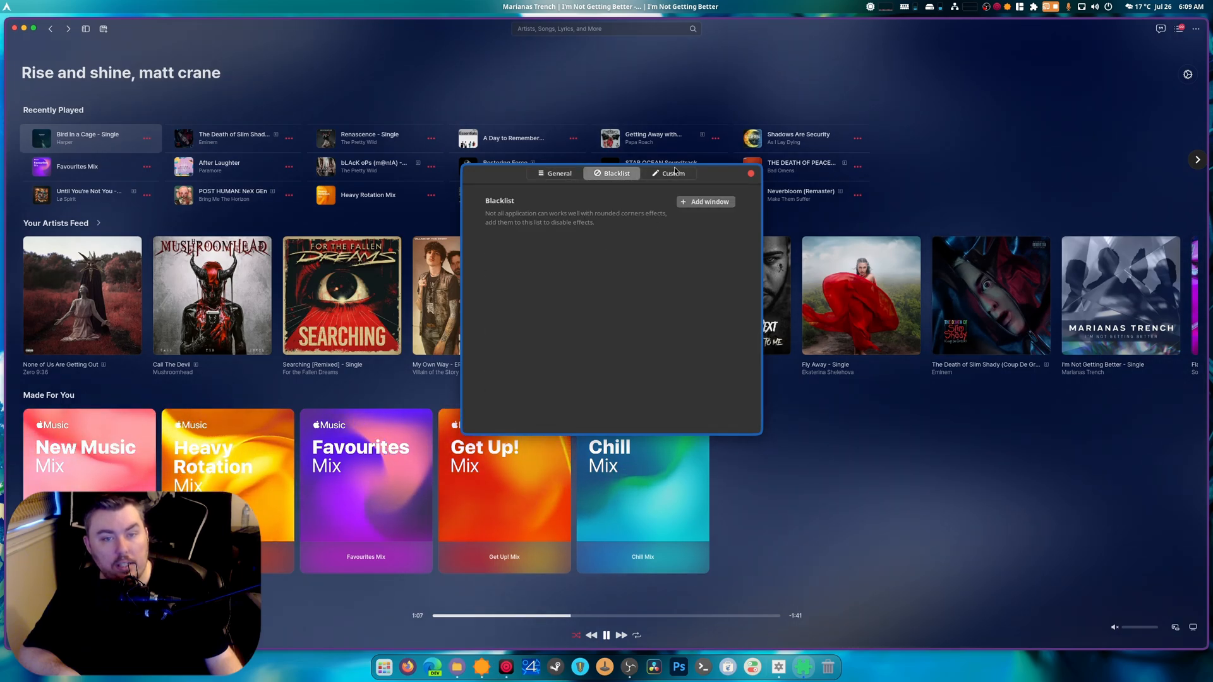
click(670, 173)
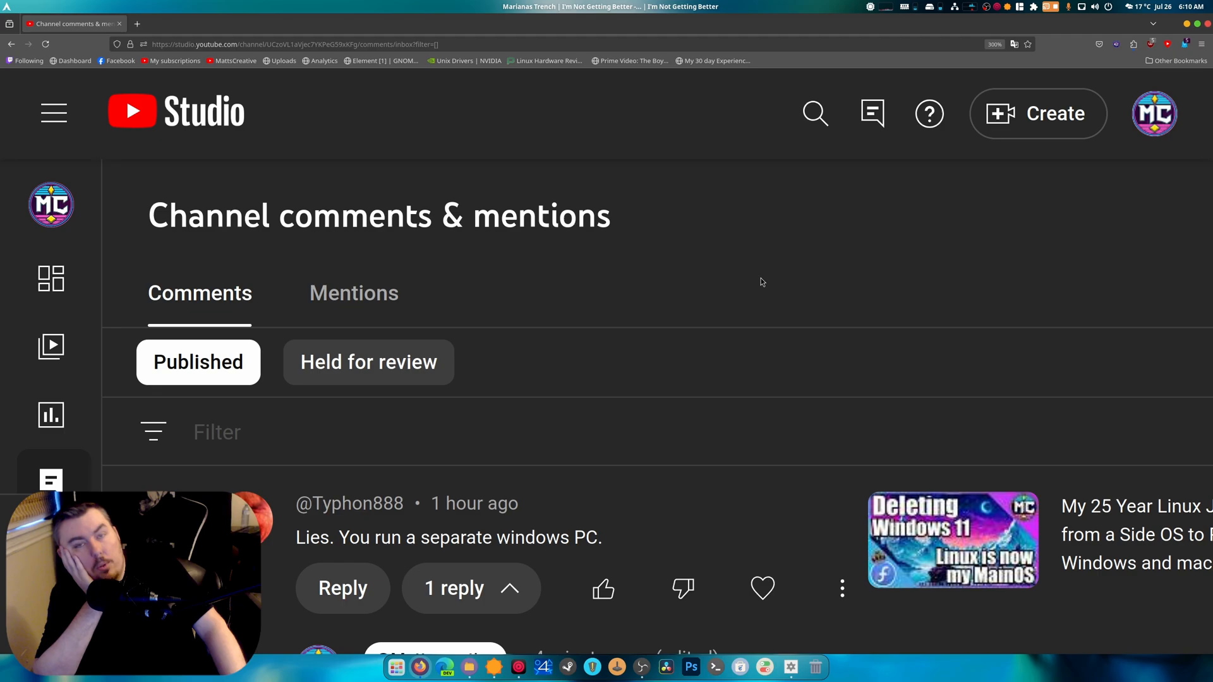
mouse_move(770, 279)
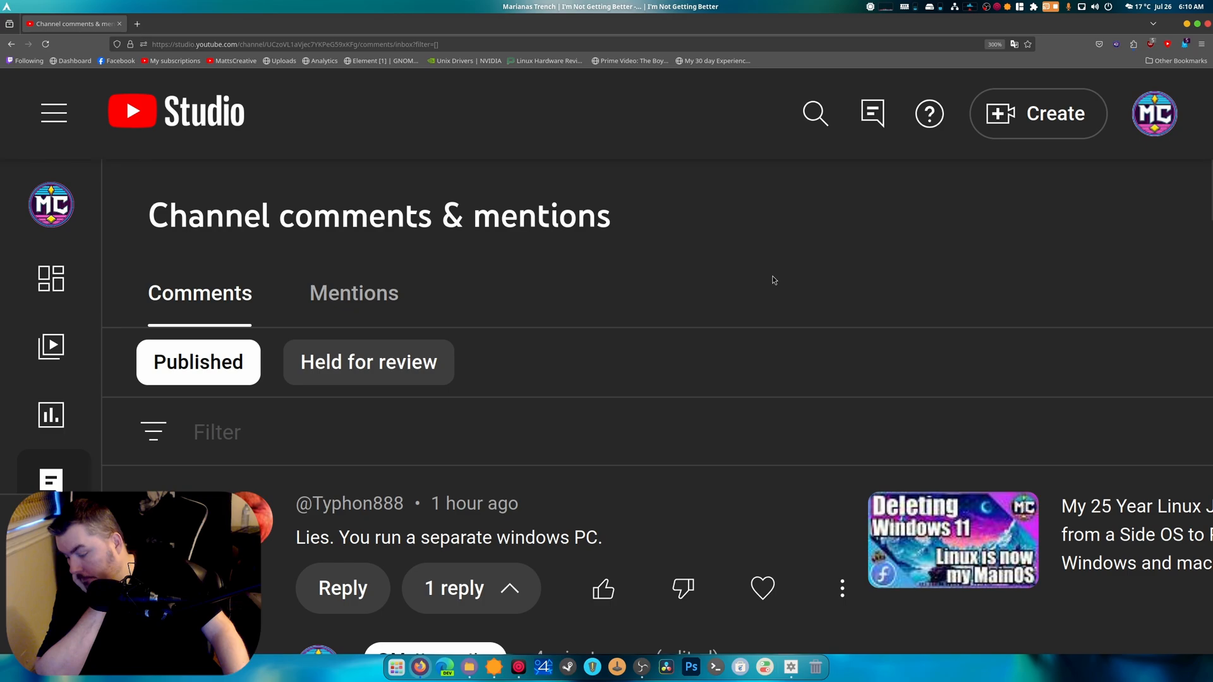
mouse_move(765, 292)
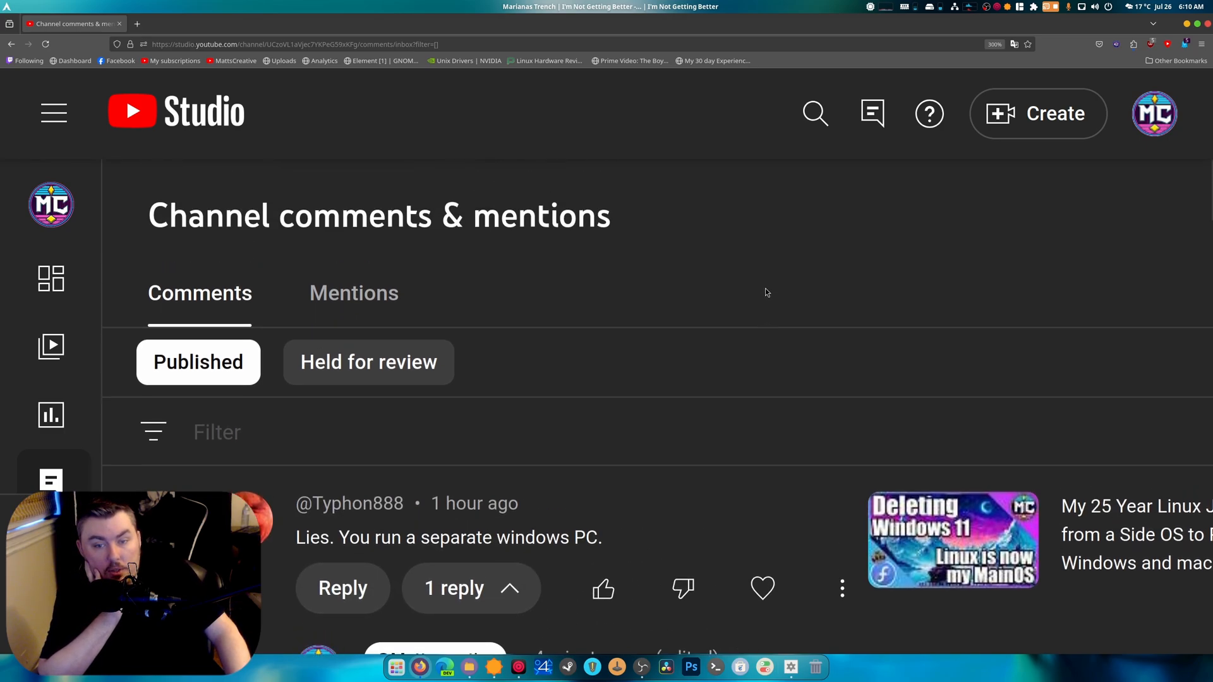
scroll(down, 3)
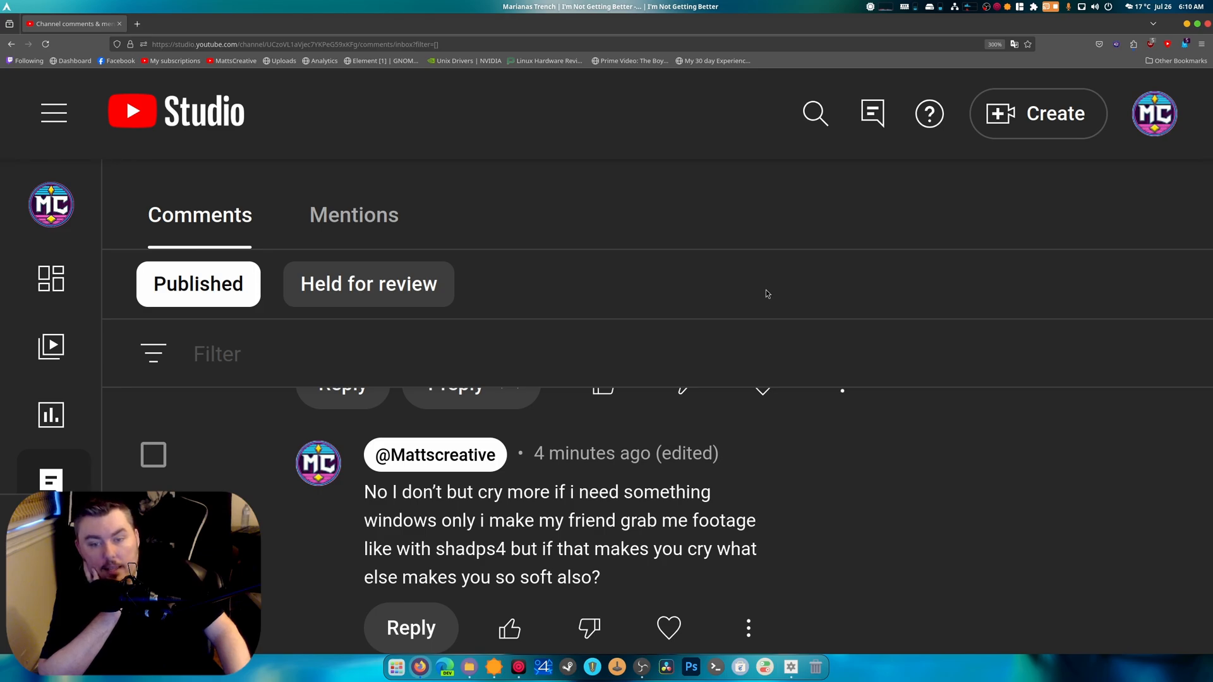
mouse_move(765, 310)
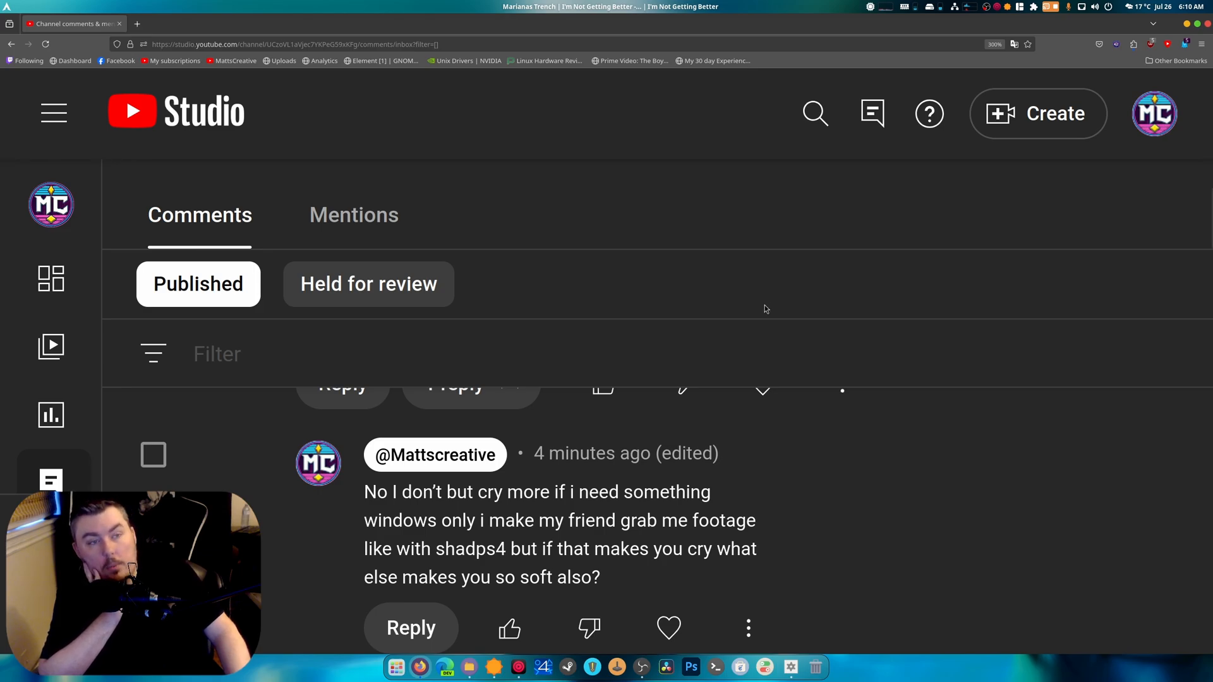
mouse_move(760, 320)
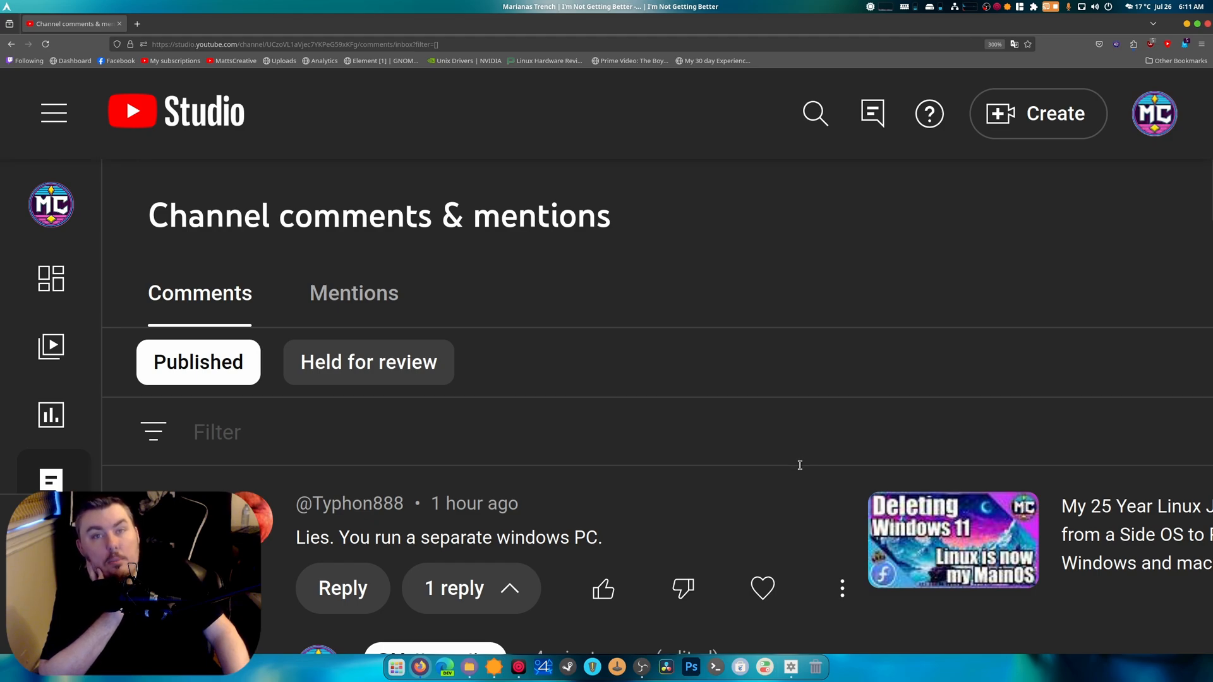
mouse_move(799, 428)
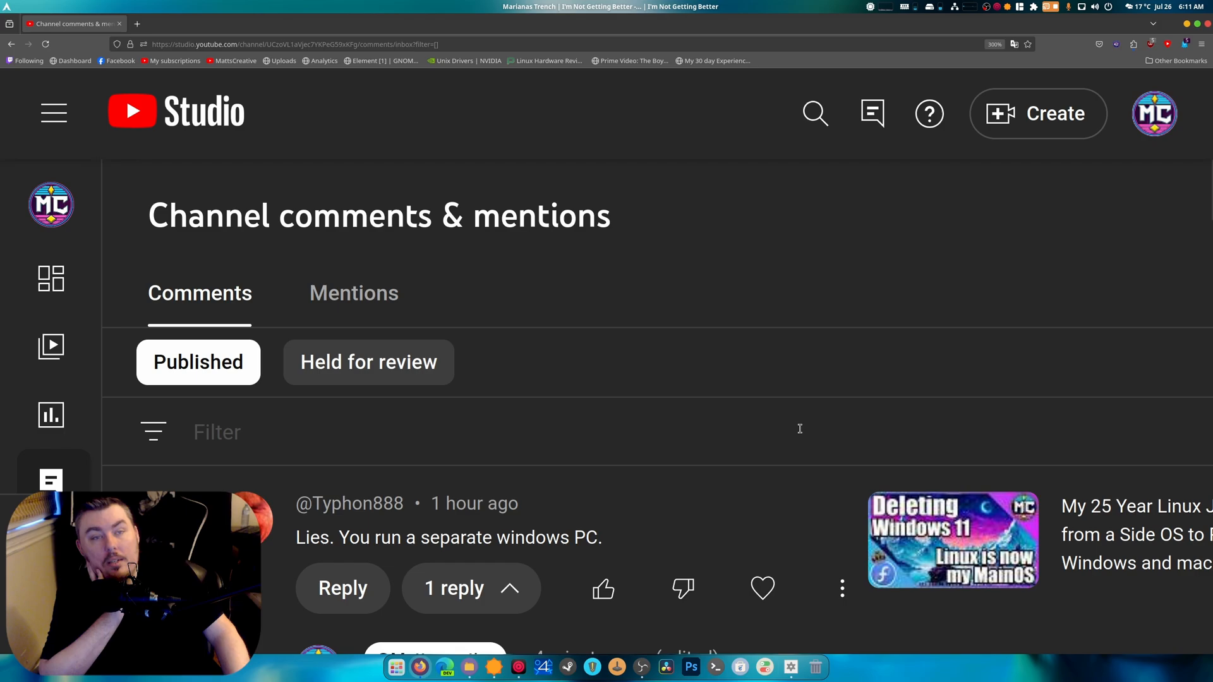
mouse_move(795, 274)
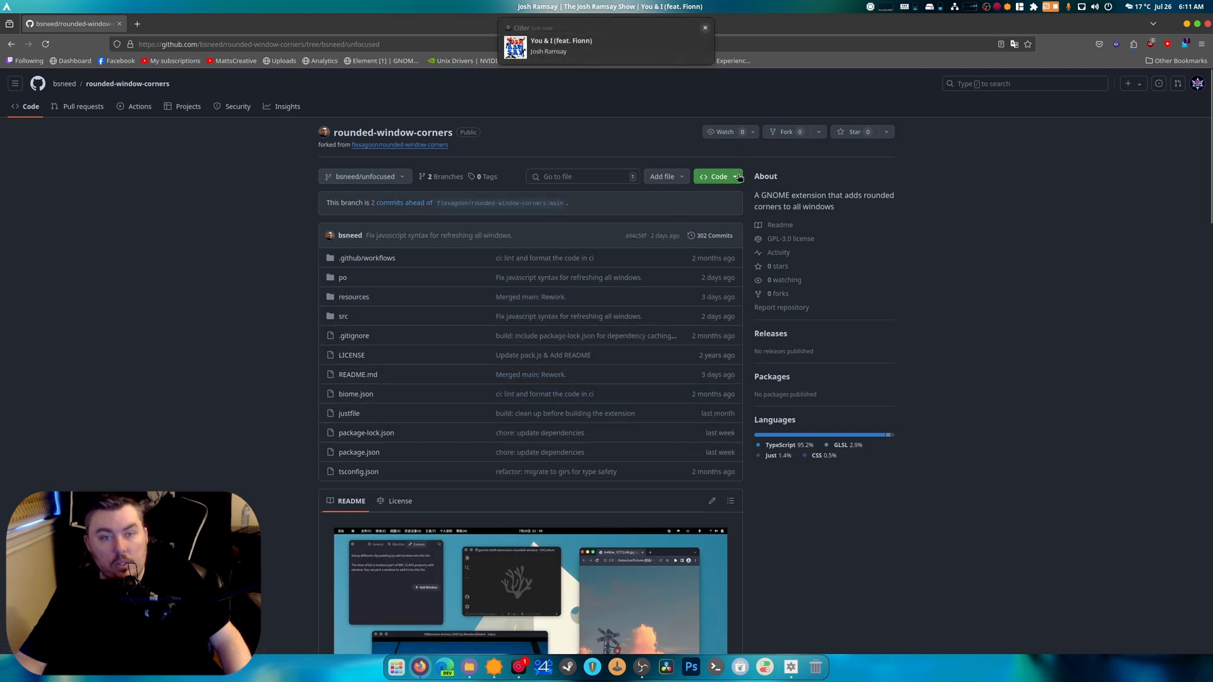
- Download the fork's unfocused branch as a ZIP from the Code menu
click(716, 177)
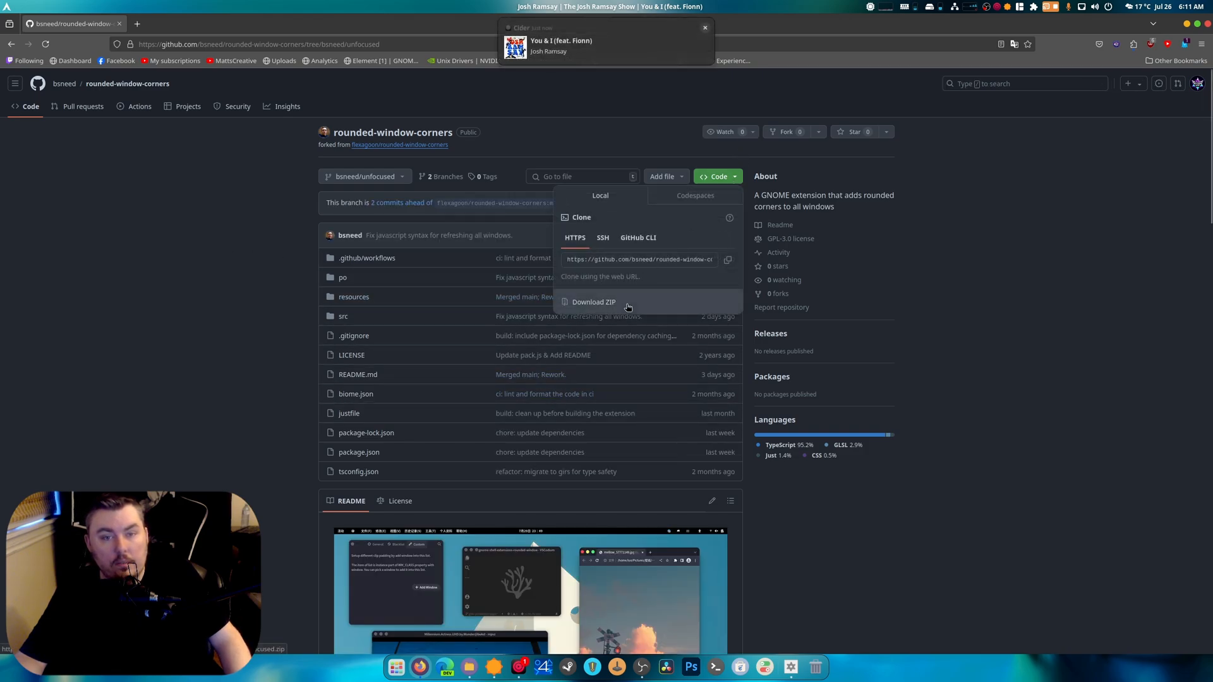
click(1024, 27)
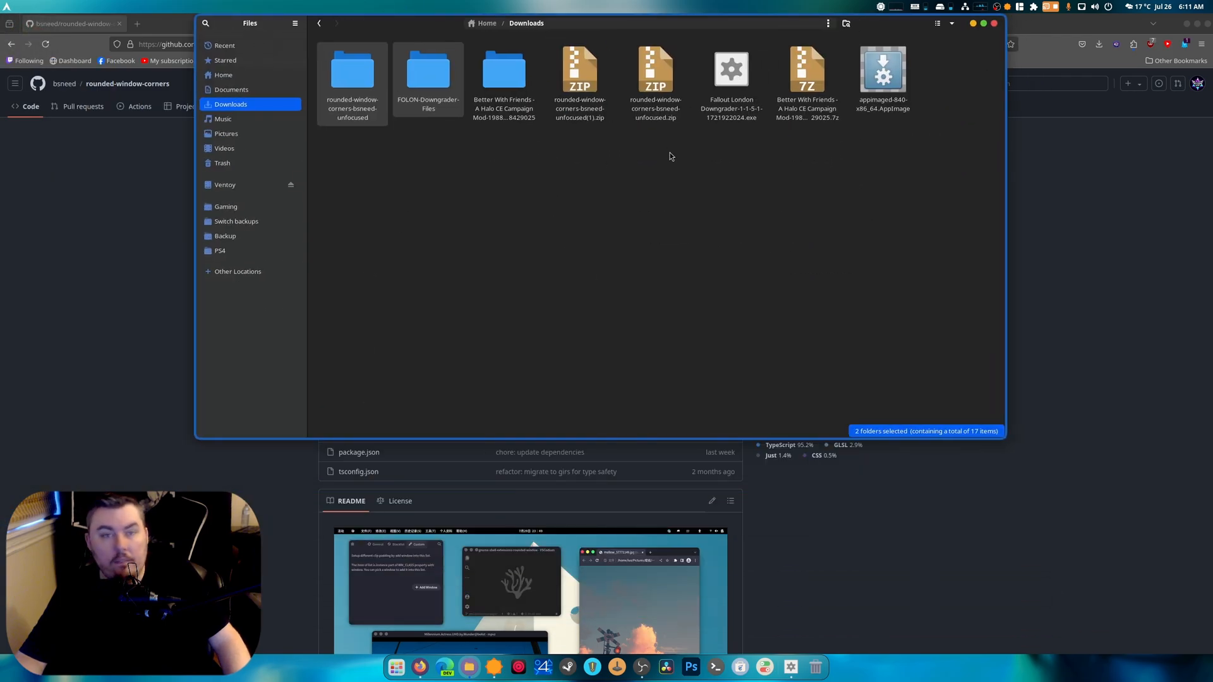
- Extract the downloaded ZIP in Downloads and launch a terminal in the extracted folder
click(579, 70)
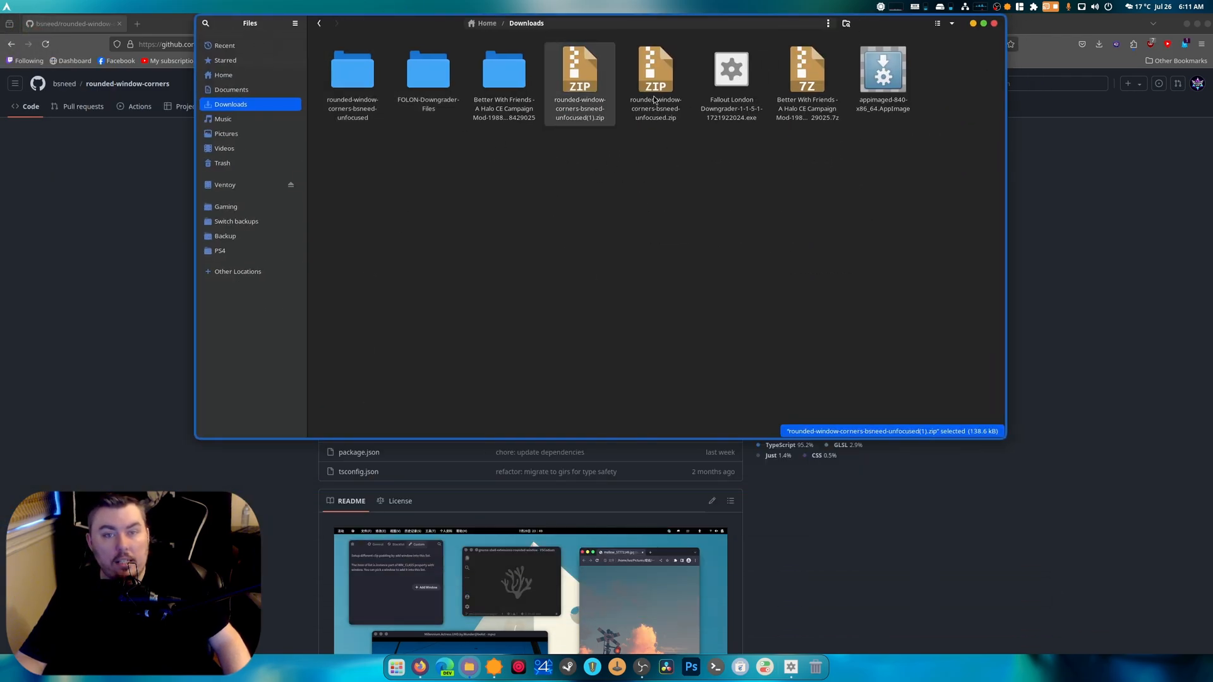
right_click(655, 77)
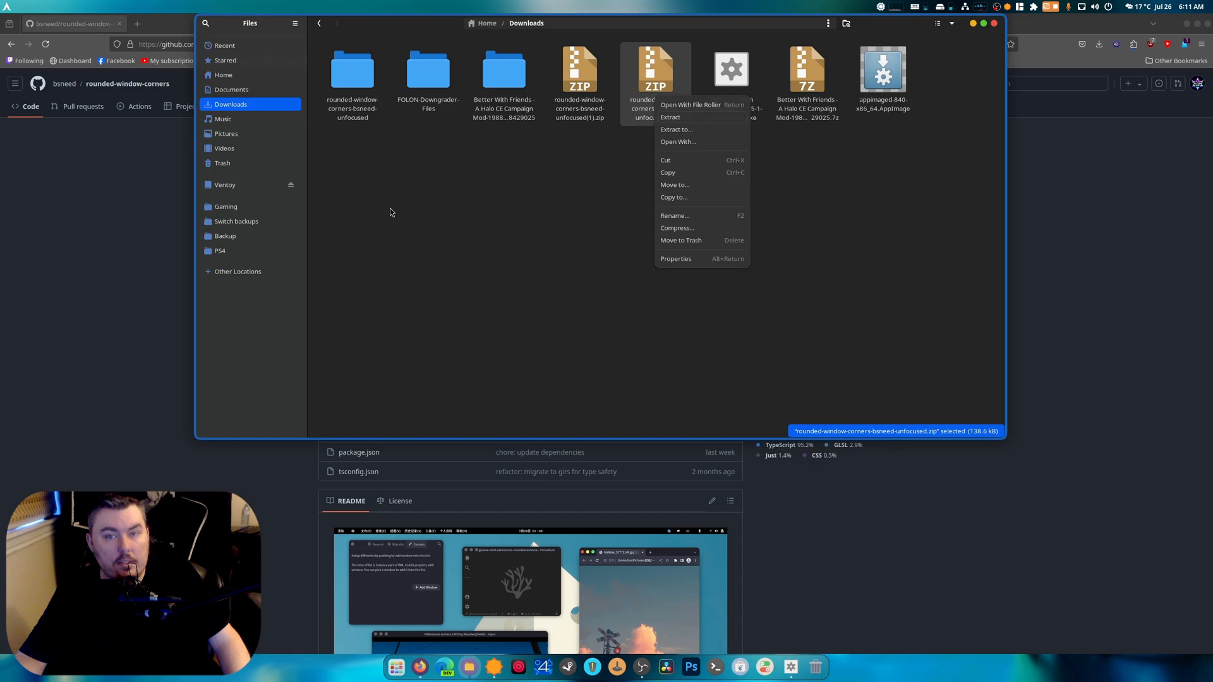
click(670, 116)
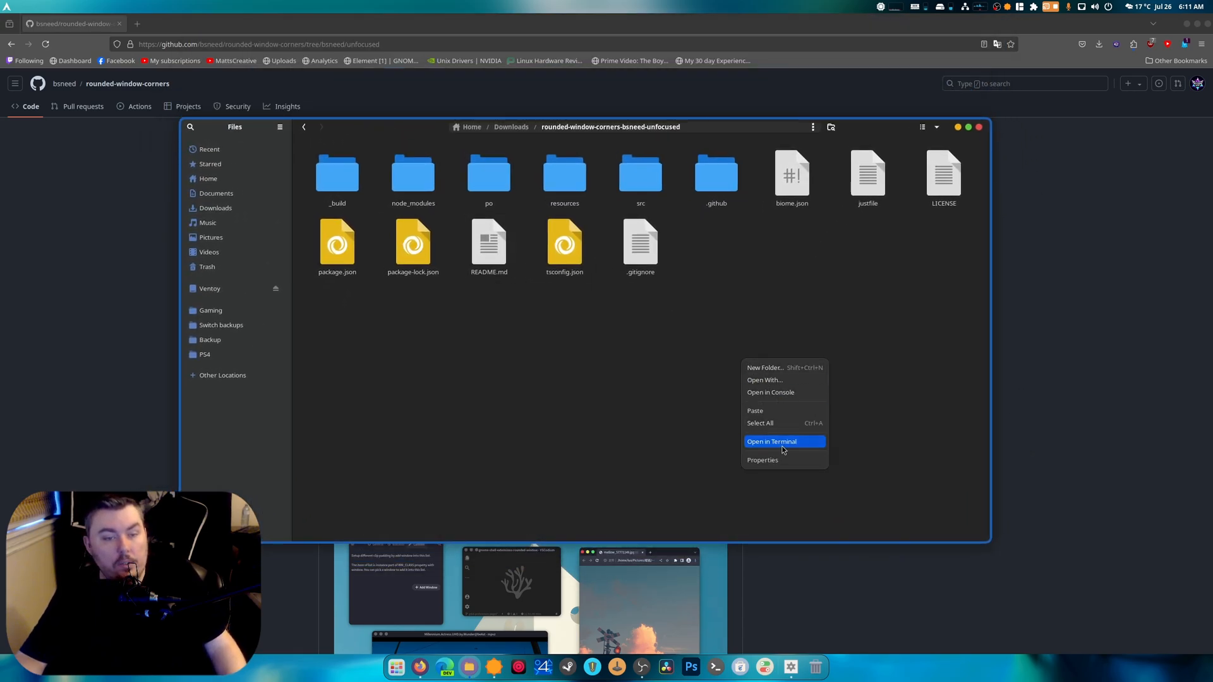
click(770, 441)
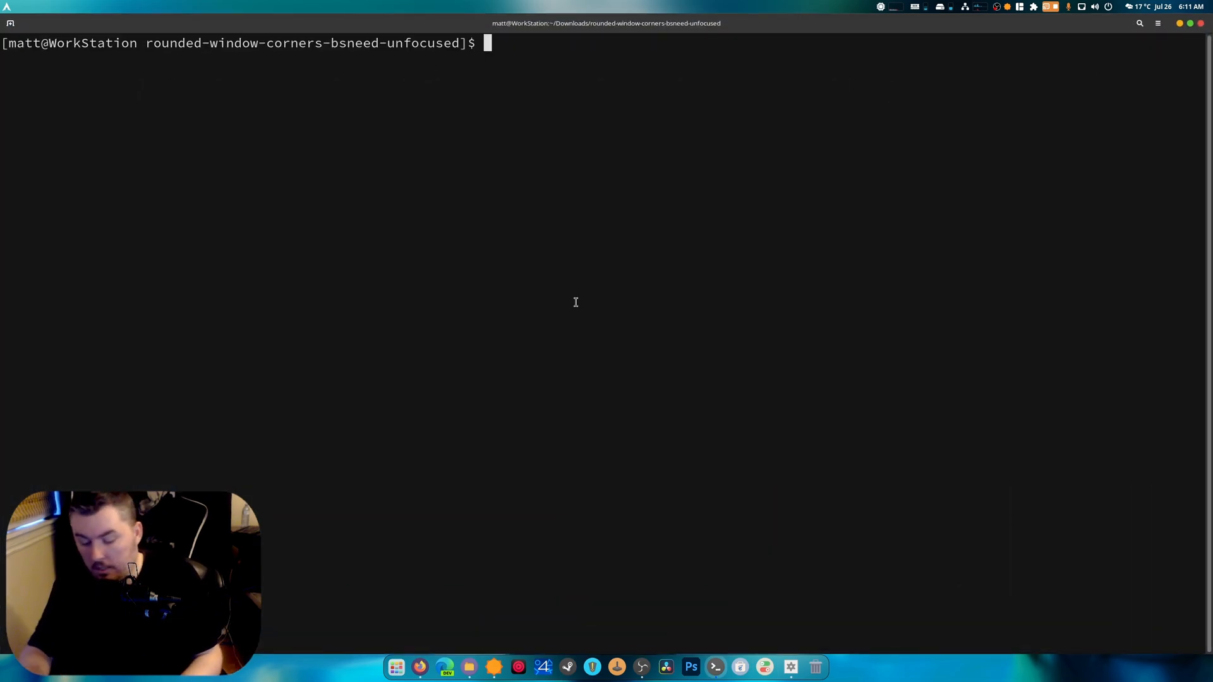
- Run 'sudo pacman -S just npm' and decline reinstalling since both are current
text(sudo pacman -)
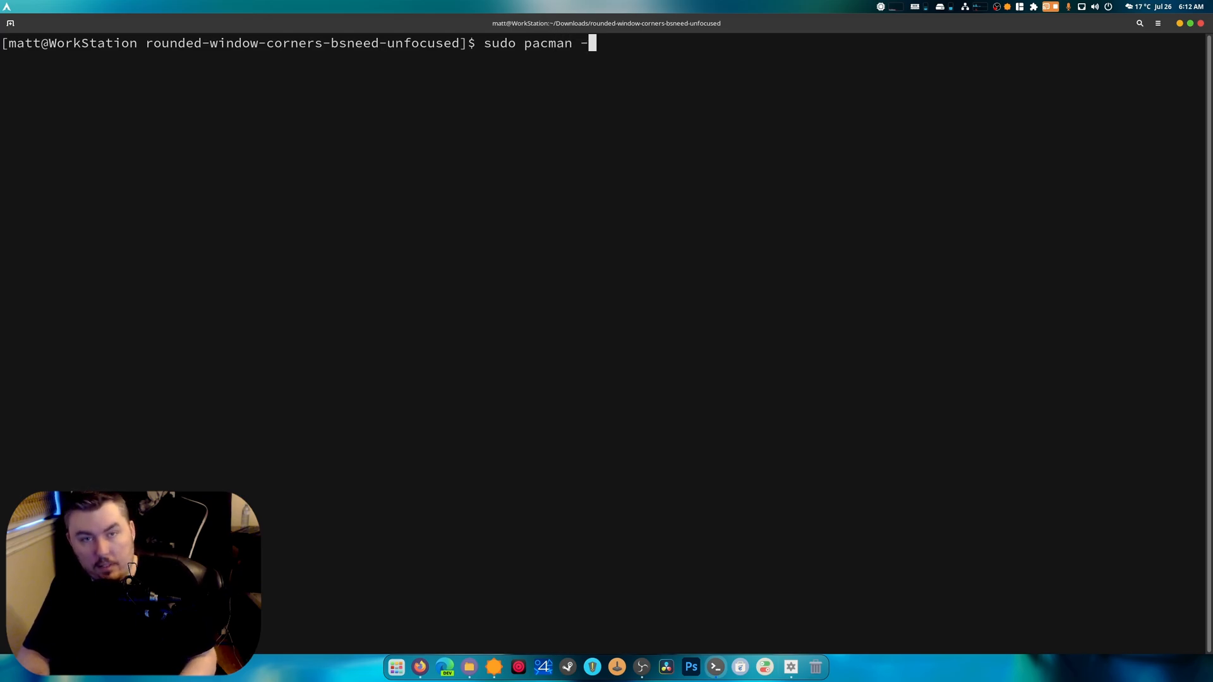
text(S)
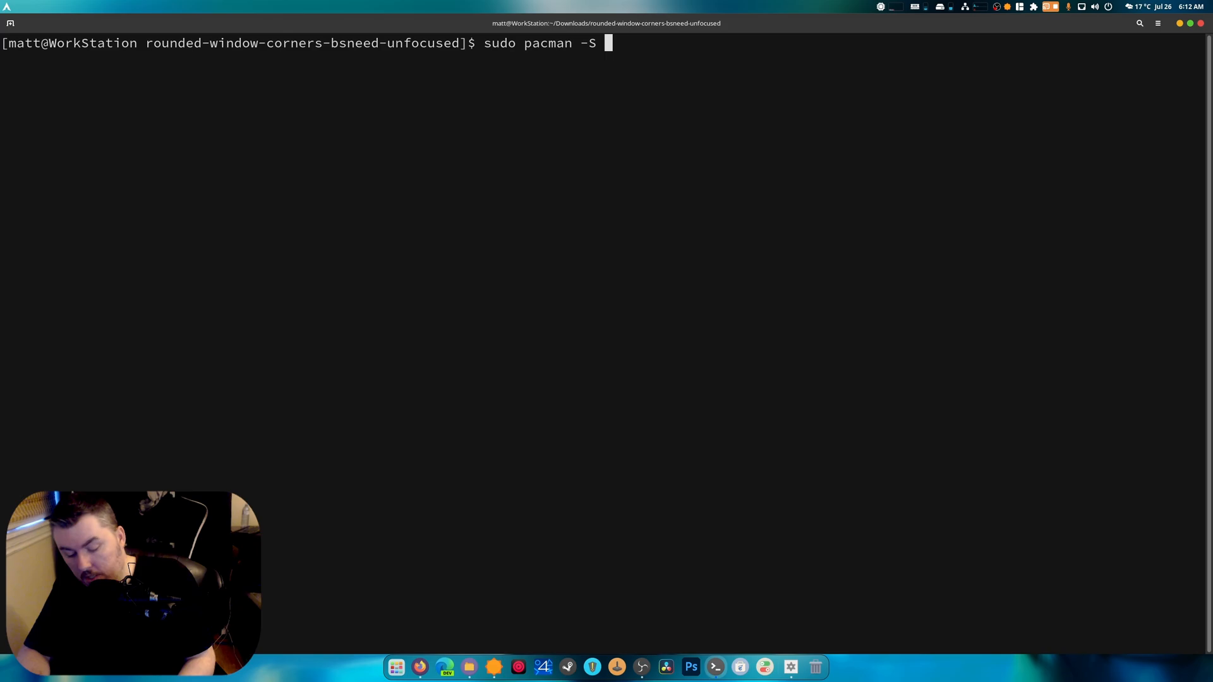
text(just np)
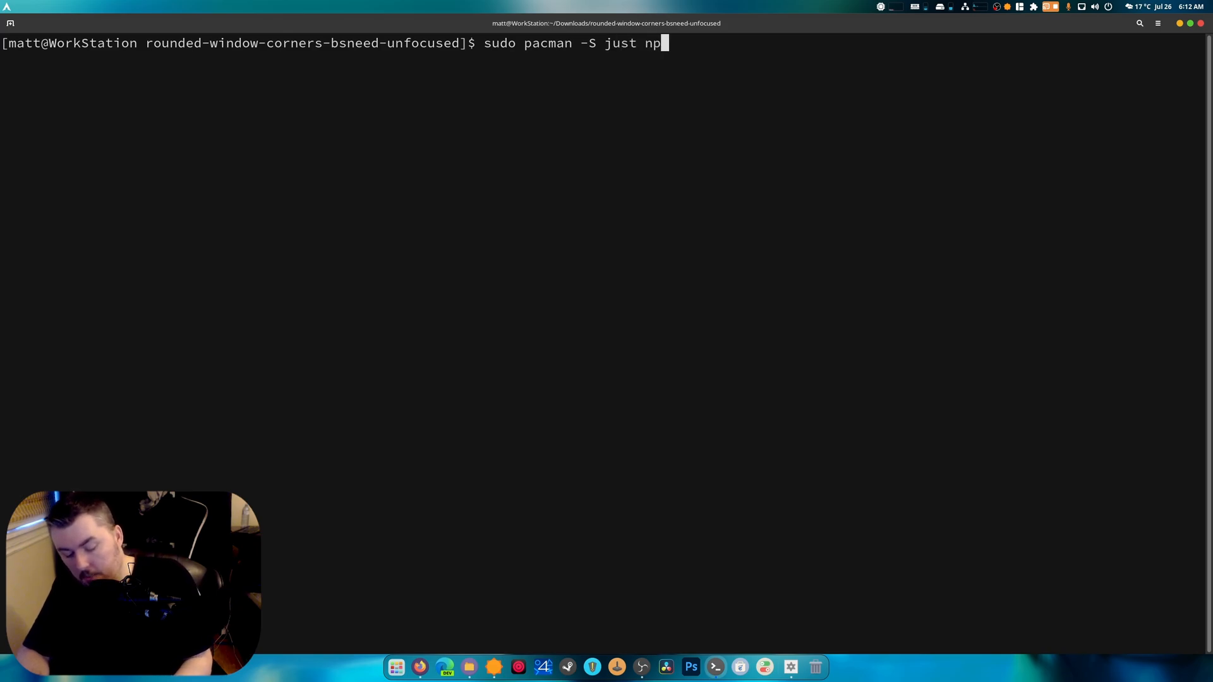
key(Return)
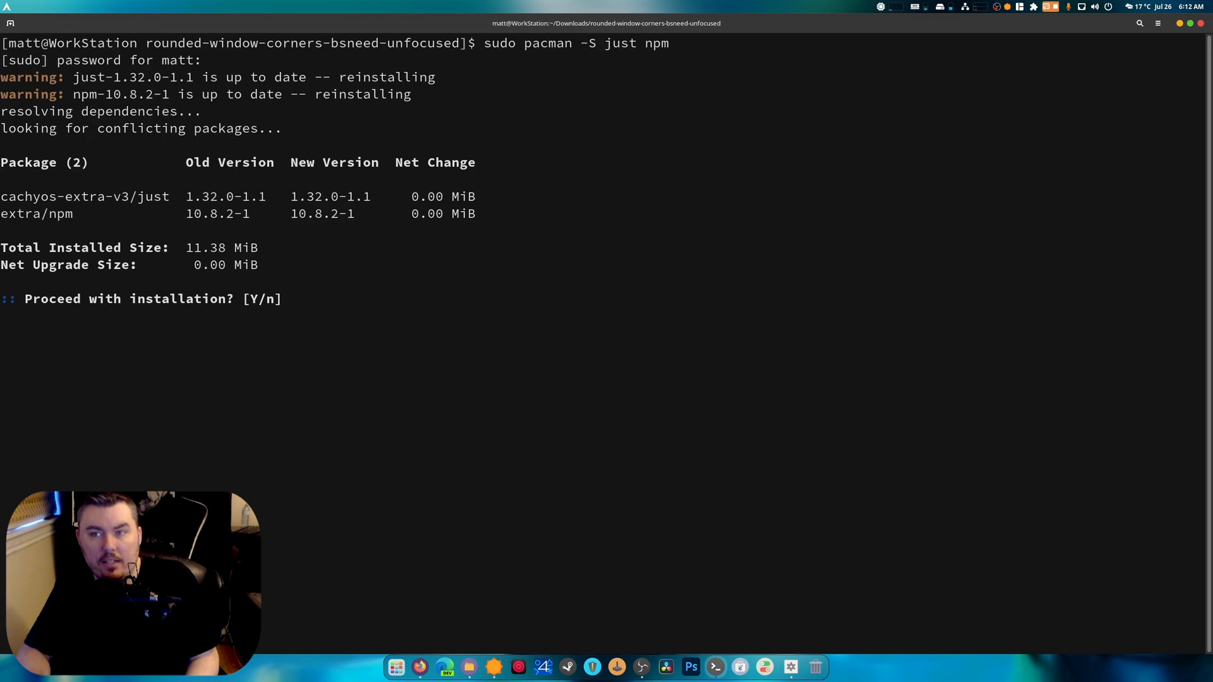
text(n)
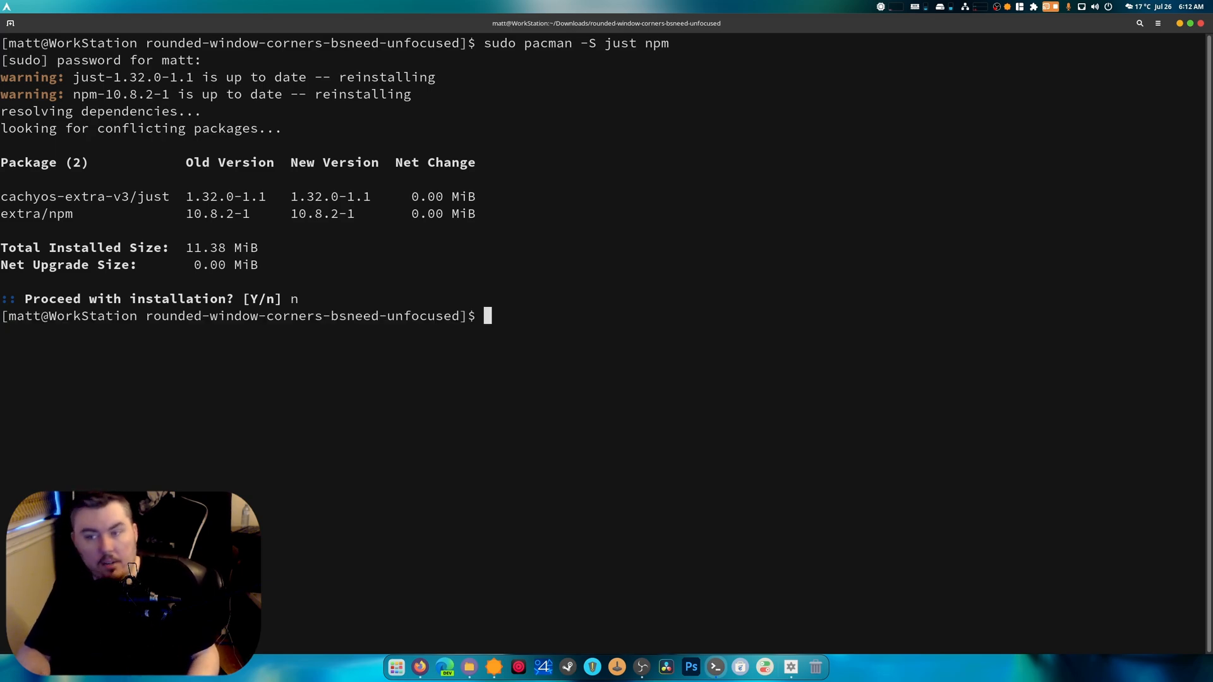
- Start building and installing the extension with 'just install'
text(jus)
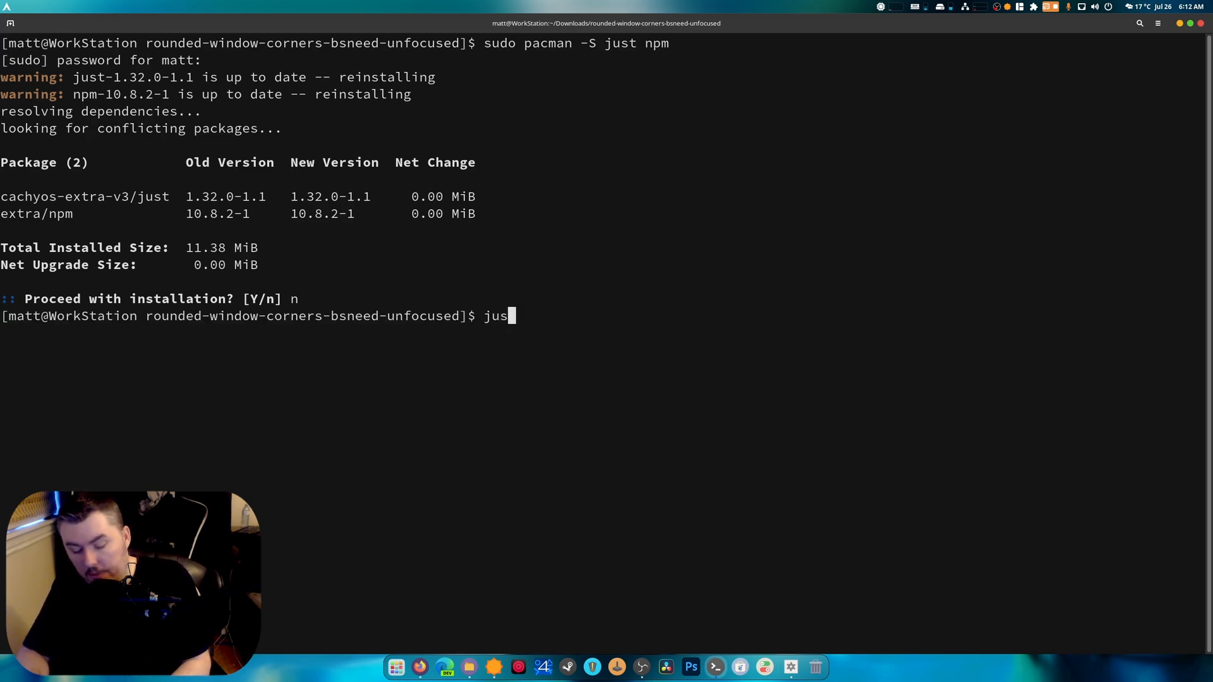
key(Return)
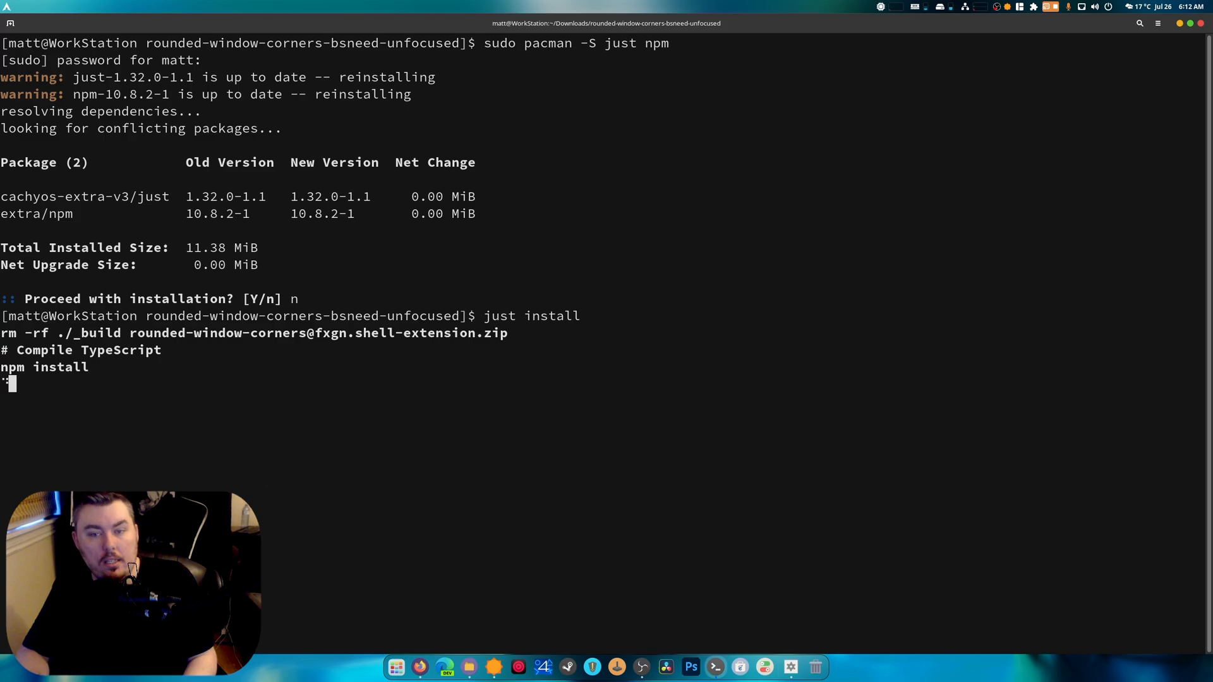